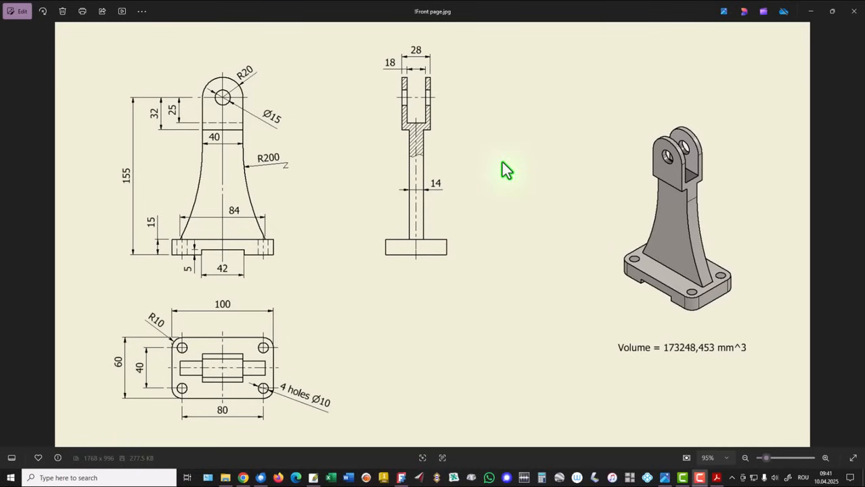
pyautogui.moveTo(520, 215)
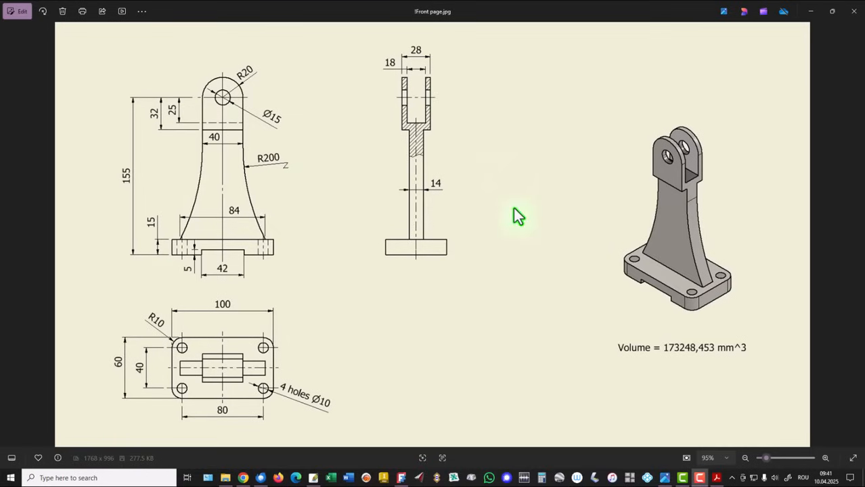
pyautogui.moveTo(650, 70)
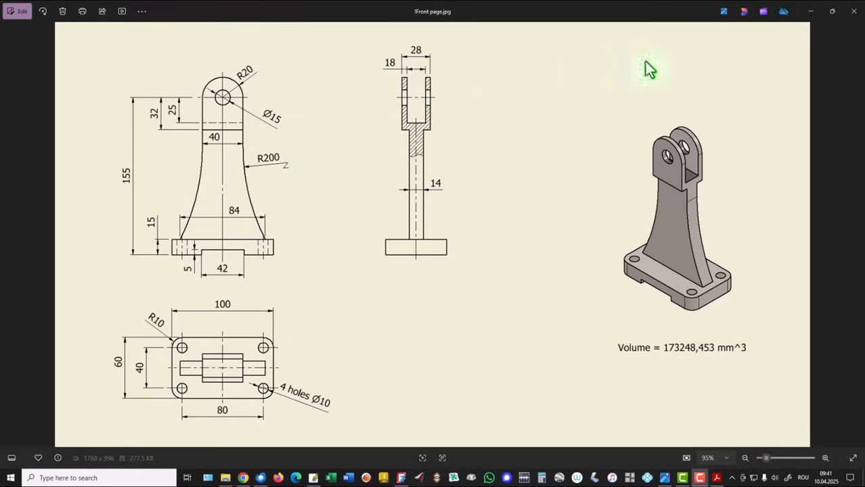
pyautogui.moveTo(855, 244)
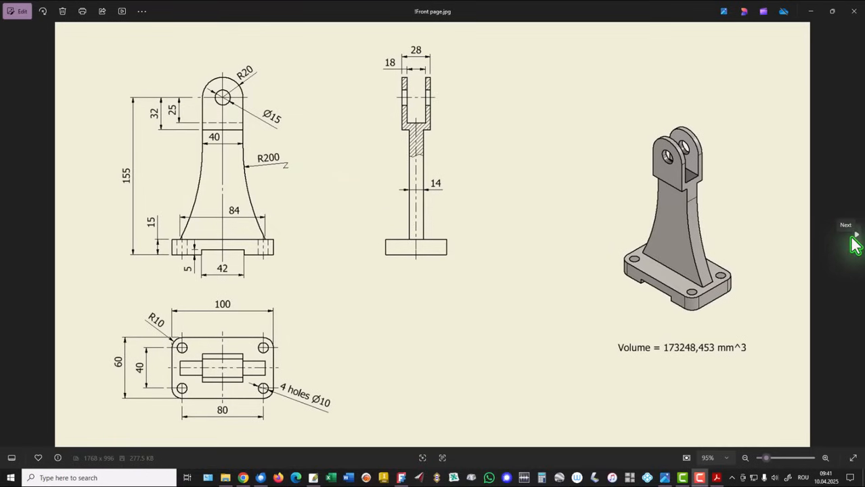
# - Close the finished HIGH STAND document so the Start page shows
pyautogui.click(846, 235)
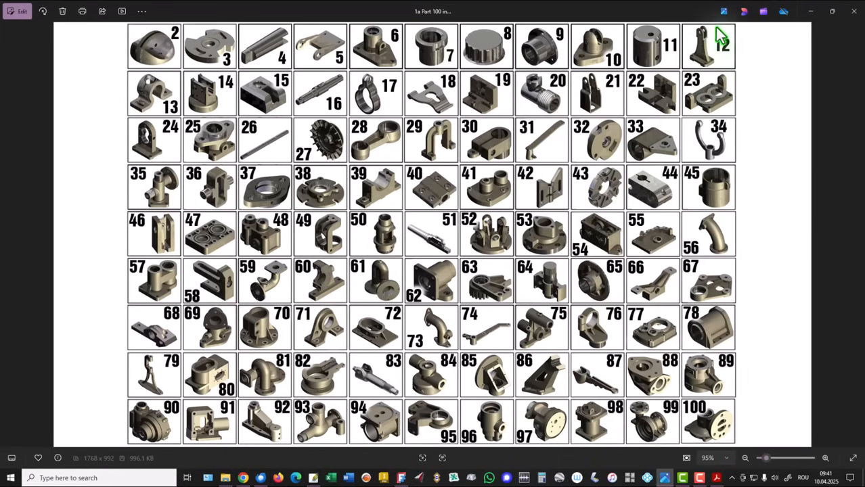
pyautogui.moveTo(699, 55)
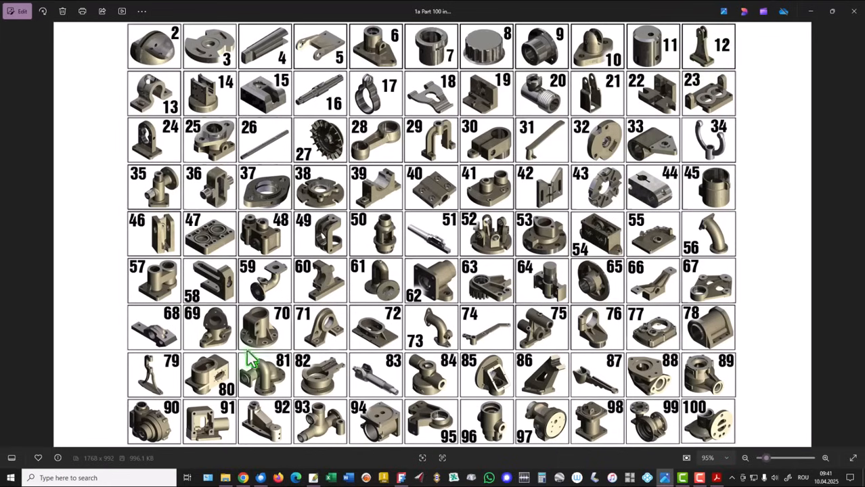
pyautogui.moveTo(712, 425)
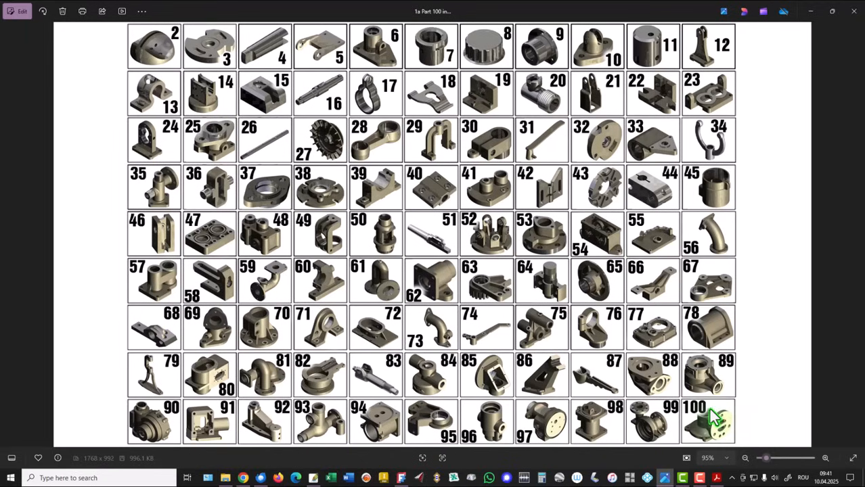
pyautogui.moveTo(86, 255)
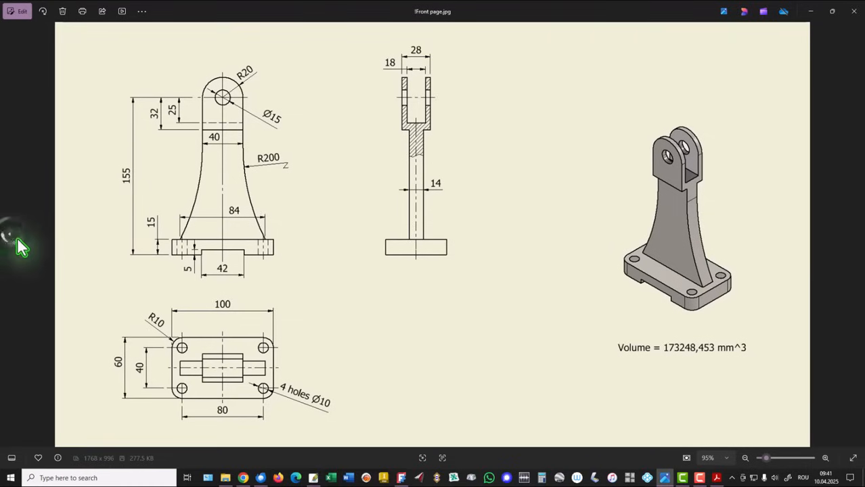
pyautogui.moveTo(189, 264)
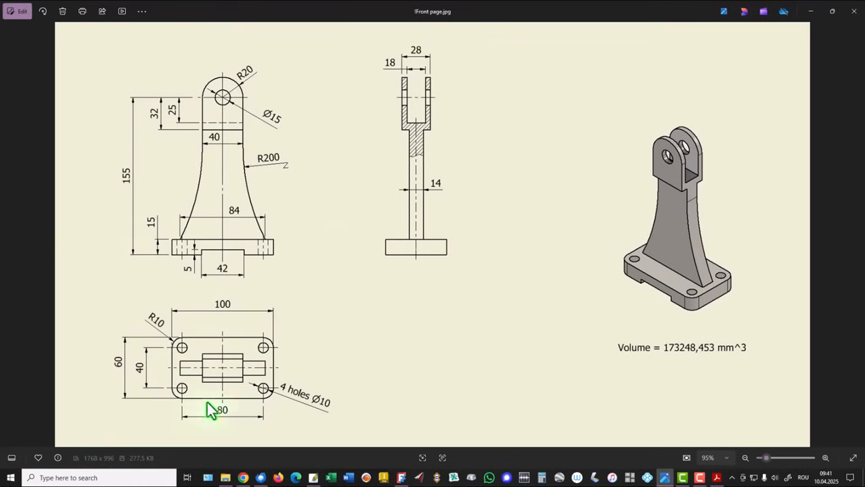
pyautogui.moveTo(716, 273)
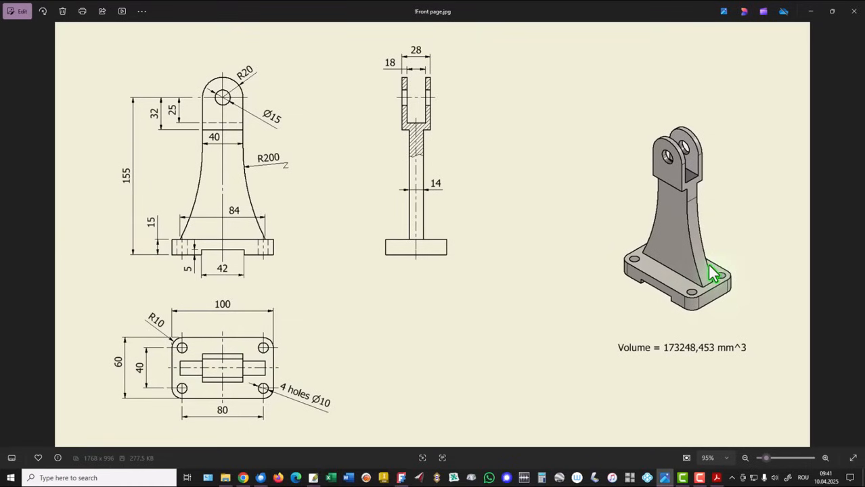
pyautogui.moveTo(143, 390)
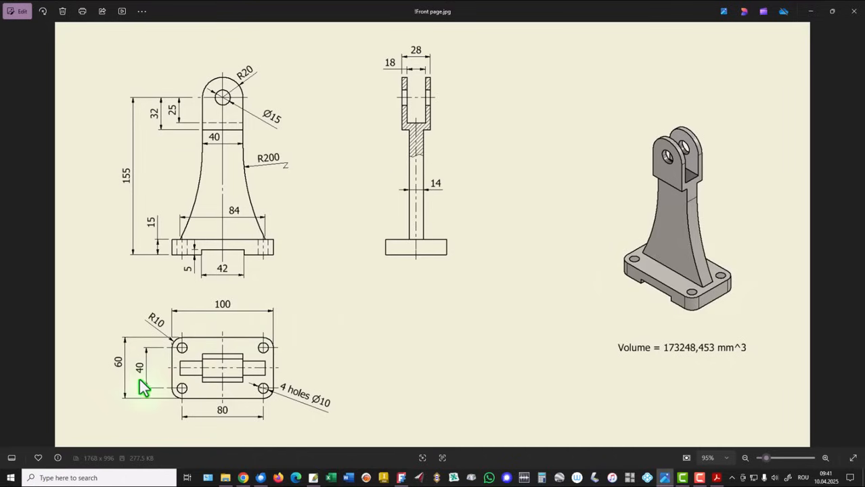
pyautogui.moveTo(157, 330)
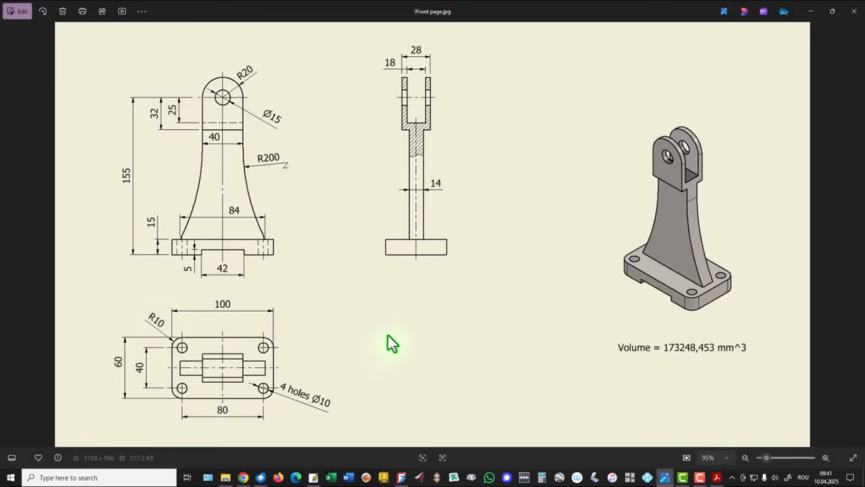
pyautogui.moveTo(162, 227)
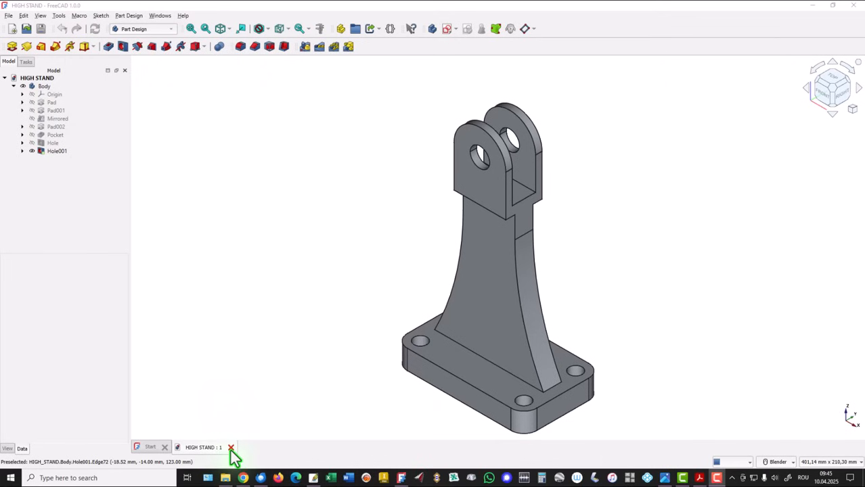
pyautogui.click(232, 446)
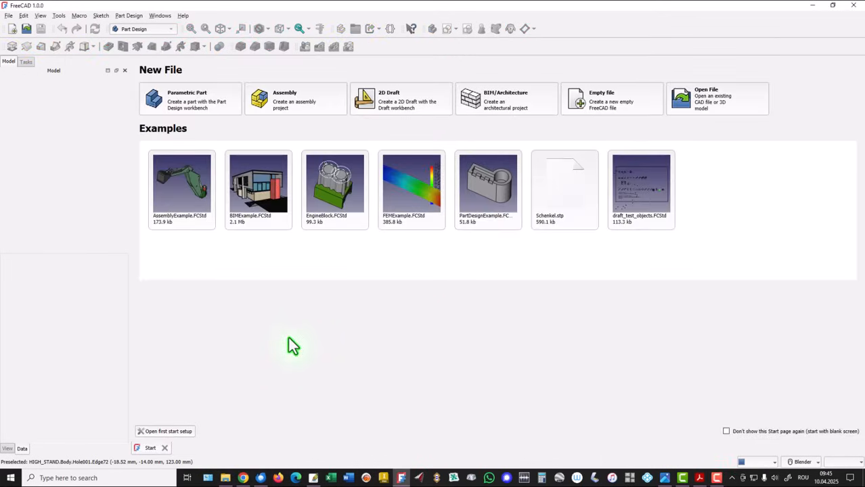
pyautogui.moveTo(680, 318)
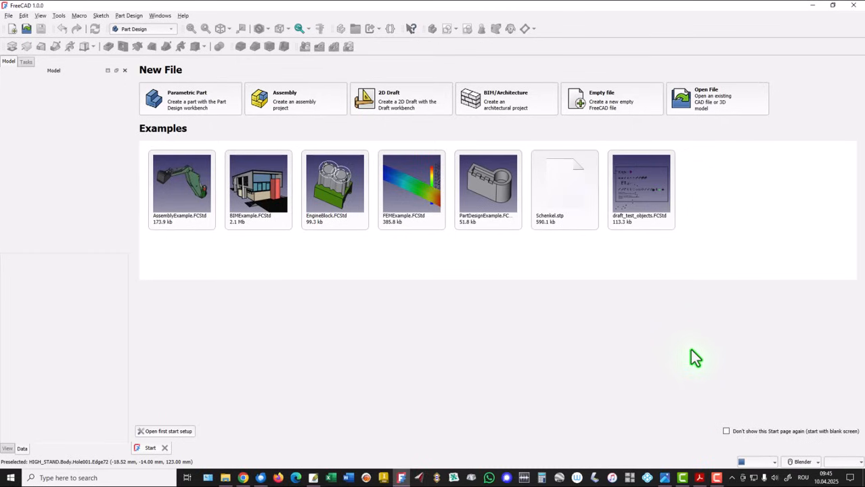
pyautogui.moveTo(647, 367)
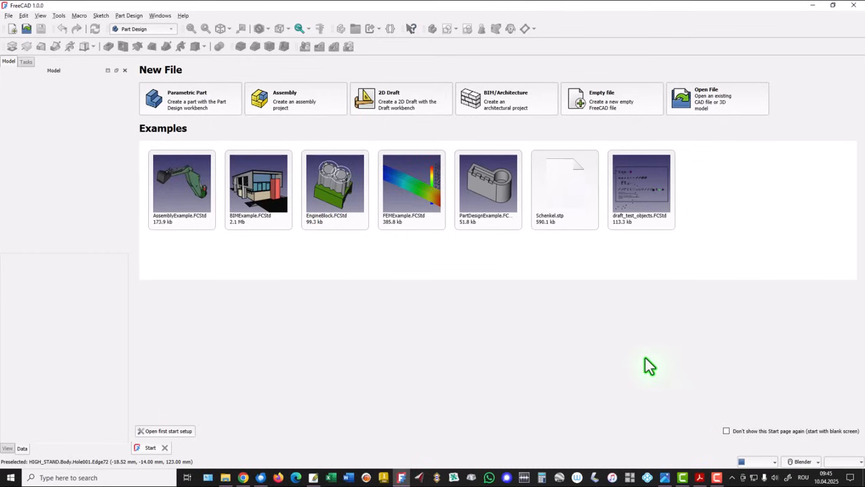
pyautogui.moveTo(667, 366)
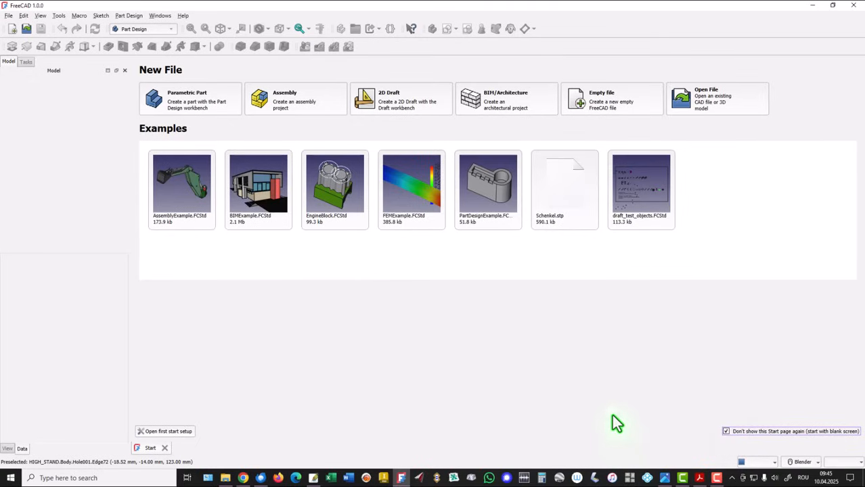
pyautogui.moveTo(452, 331)
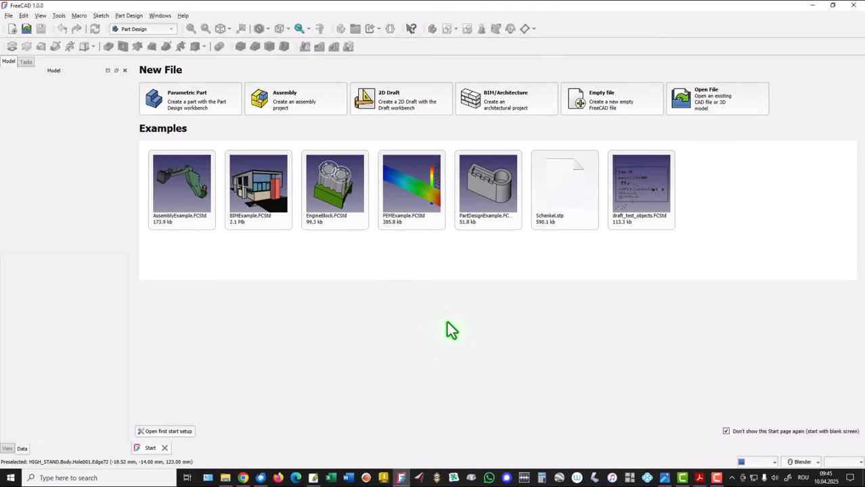
pyautogui.moveTo(220, 229)
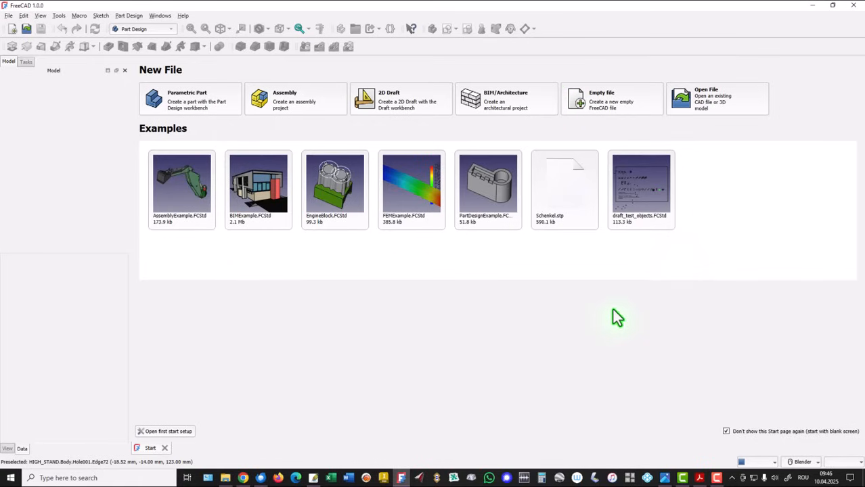
pyautogui.moveTo(411, 322)
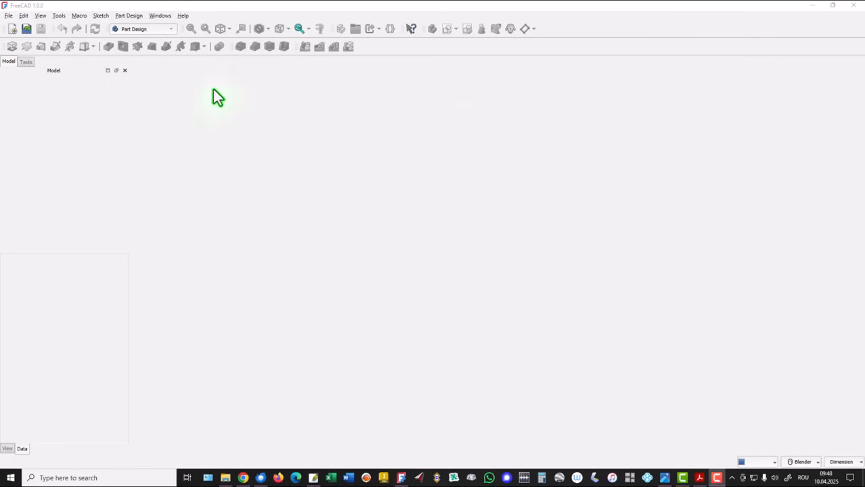
pyautogui.click(142, 28)
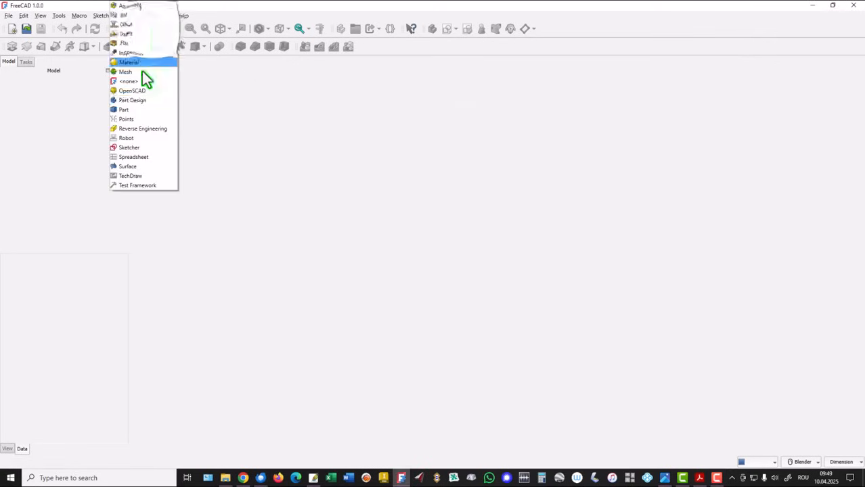
pyautogui.click(133, 100)
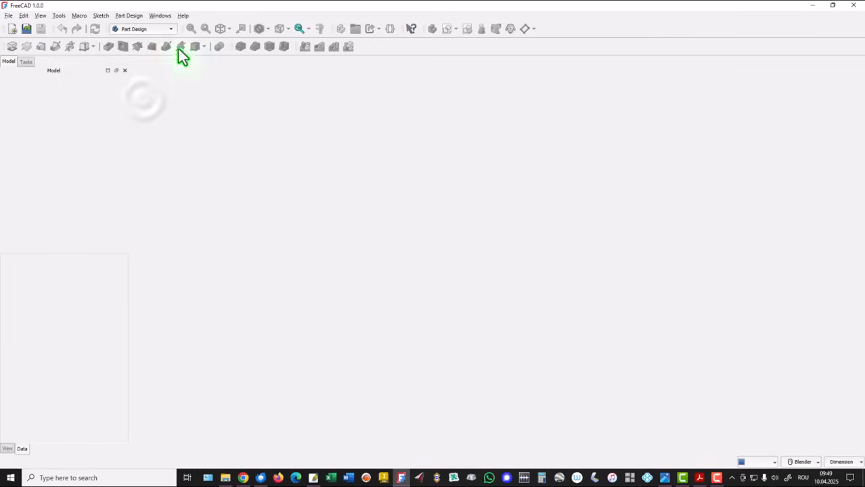
pyautogui.click(800, 461)
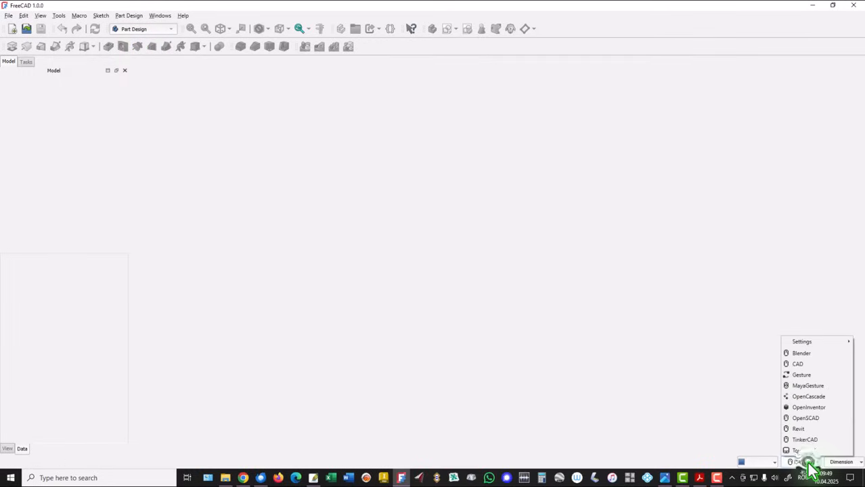
pyautogui.click(801, 352)
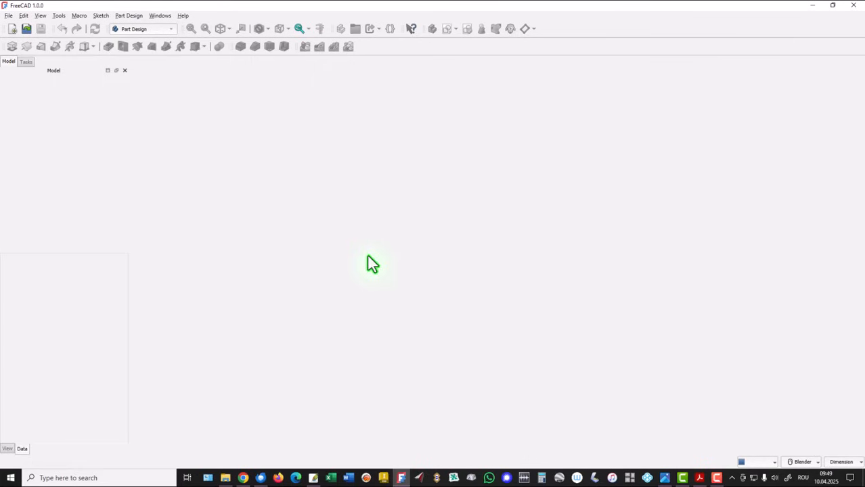
pyautogui.click(12, 29)
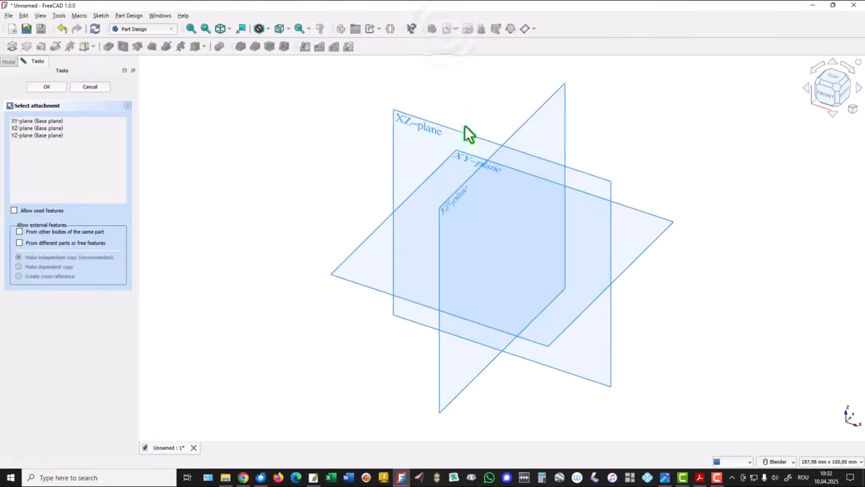
pyautogui.moveTo(655, 222)
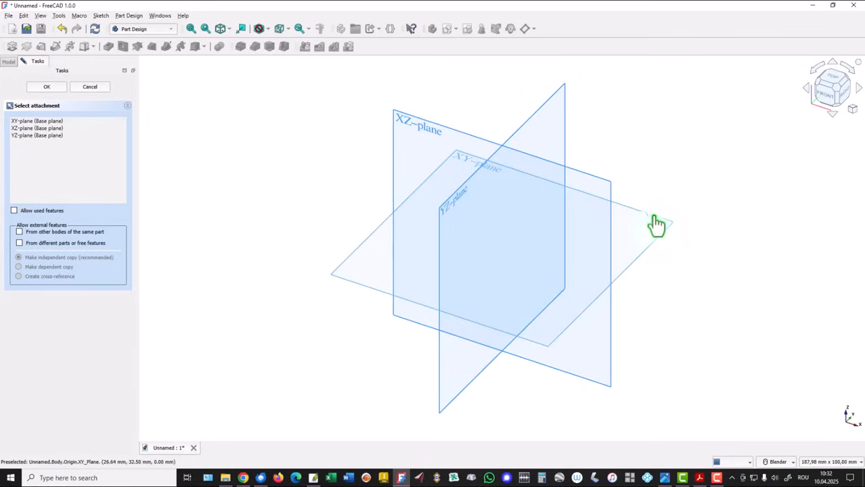
# - Attach the new sketch to the XY plane and choose the centred rounded-corner rectangle tool
pyautogui.click(46, 87)
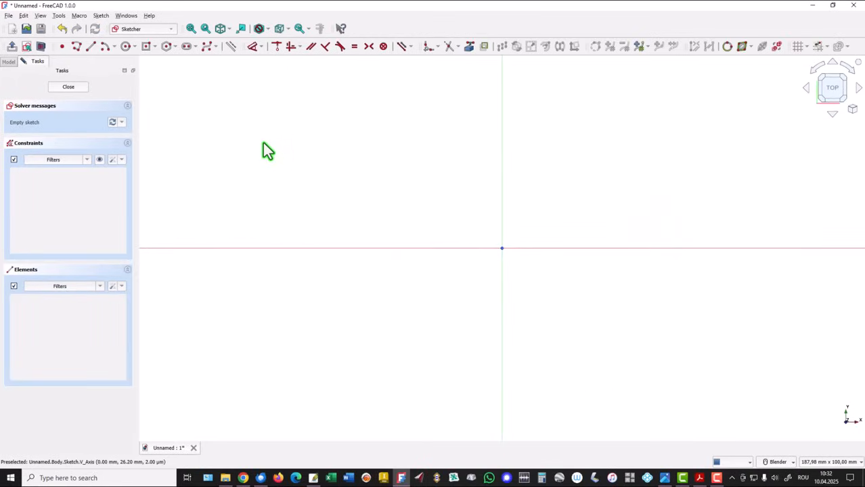
pyautogui.click(150, 48)
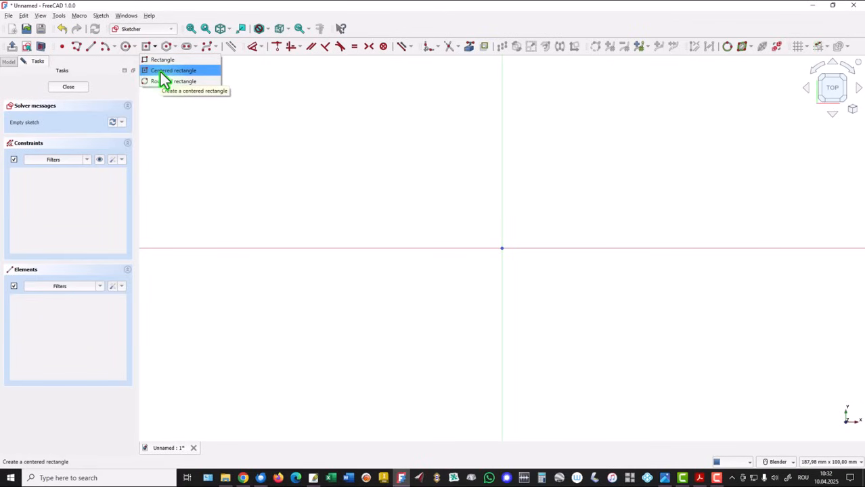
pyautogui.click(174, 70)
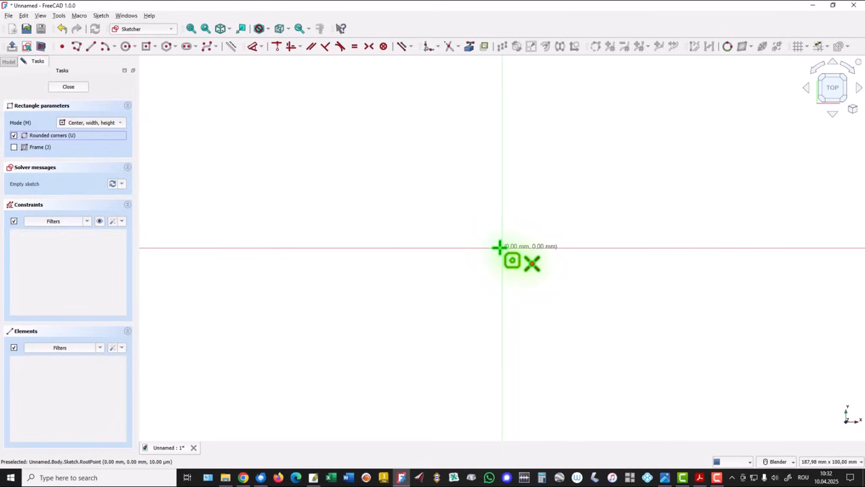
# - Draw a centred rectangle 100 by 60 mm with 10 mm rounded corners
pyautogui.moveTo(501, 249); pyautogui.dragTo(660, 162)
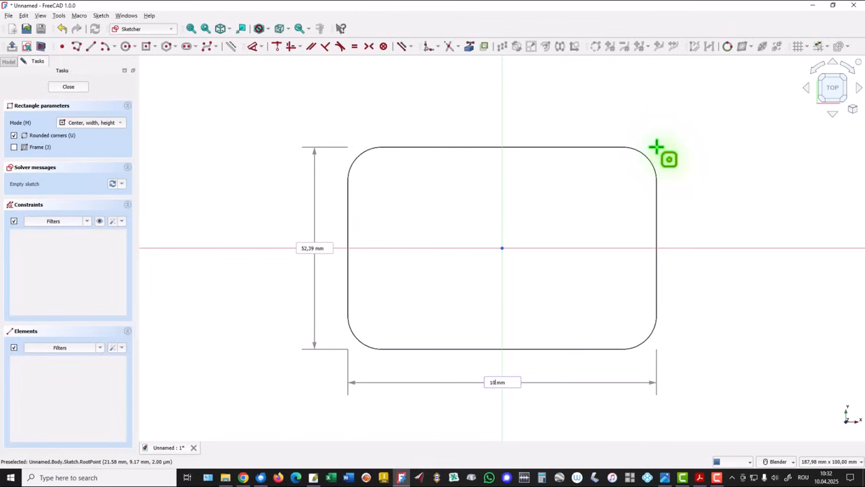
pyautogui.write('100 mm')
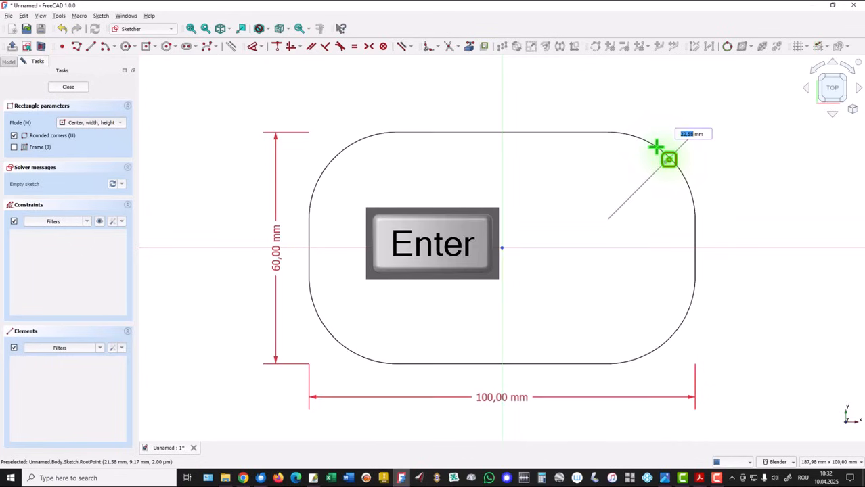
pyautogui.press('enter')
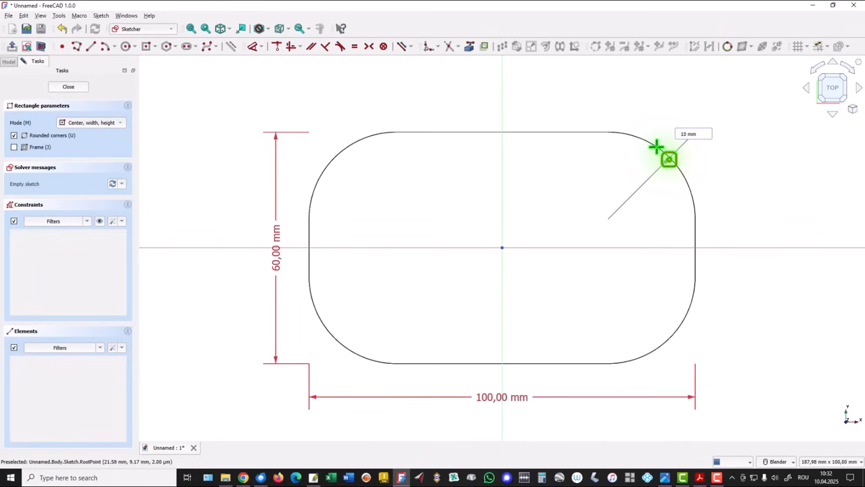
pyautogui.click(666, 157)
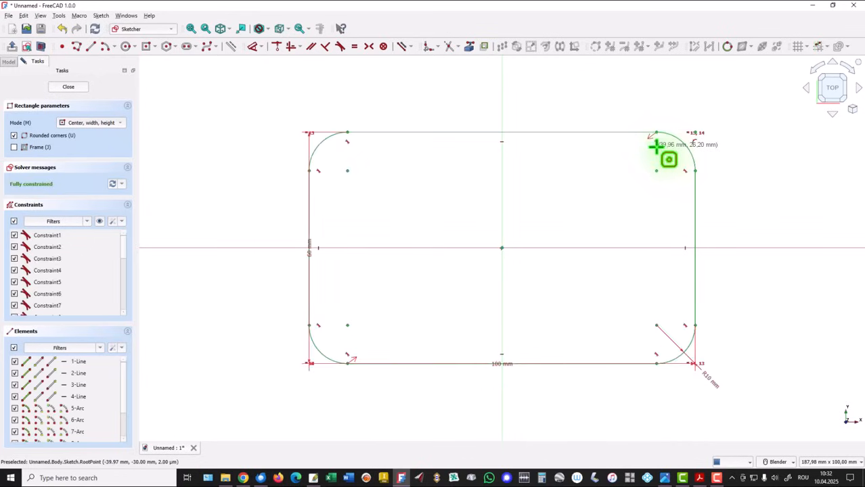
pyautogui.moveTo(225, 138)
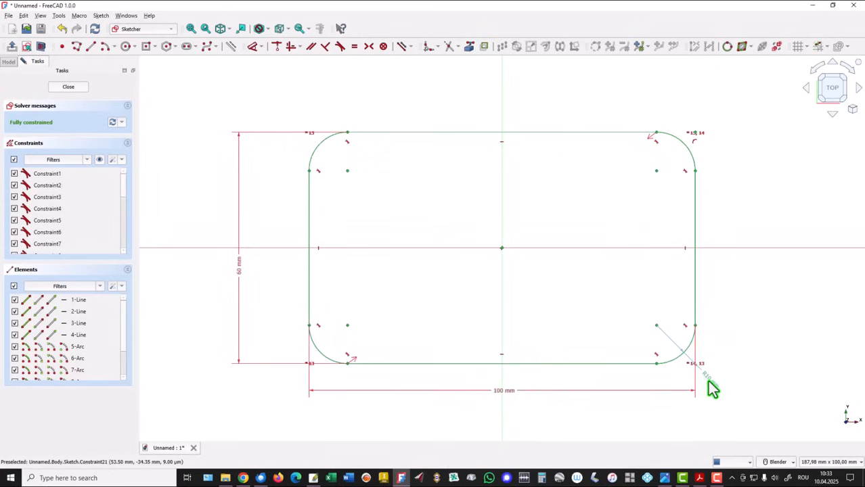
pyautogui.moveTo(742, 365)
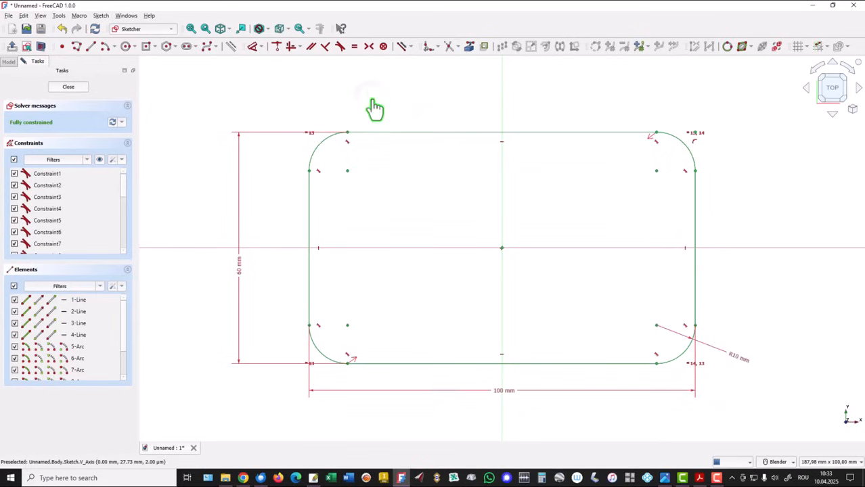
pyautogui.moveTo(68, 98)
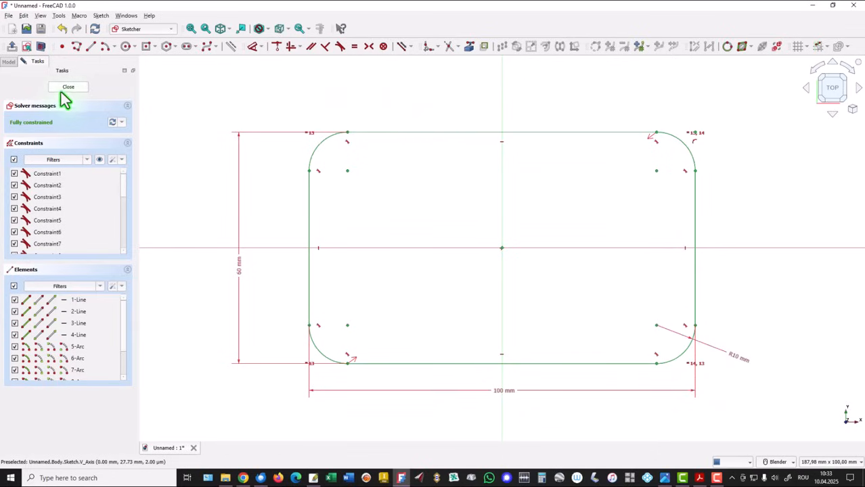
# - Leave the sketch and pad the rounded rectangle 15 mm into a solid base plate
pyautogui.click(67, 87)
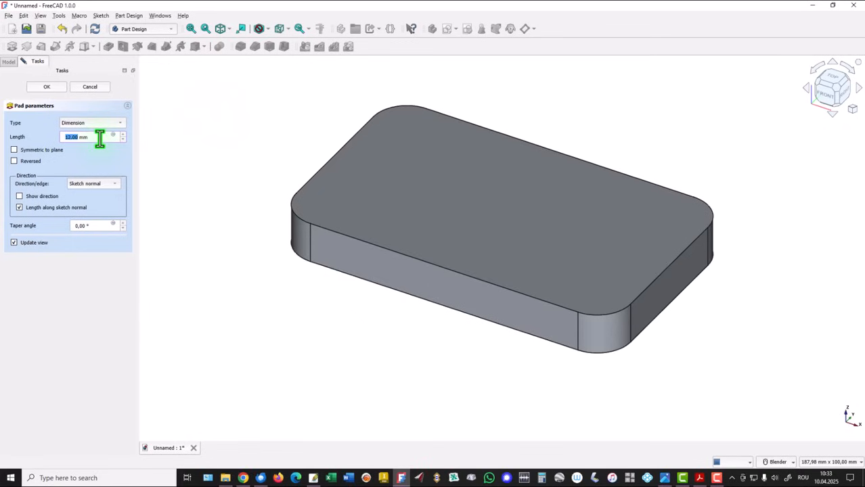
pyautogui.click(121, 137)
pyautogui.write('15')
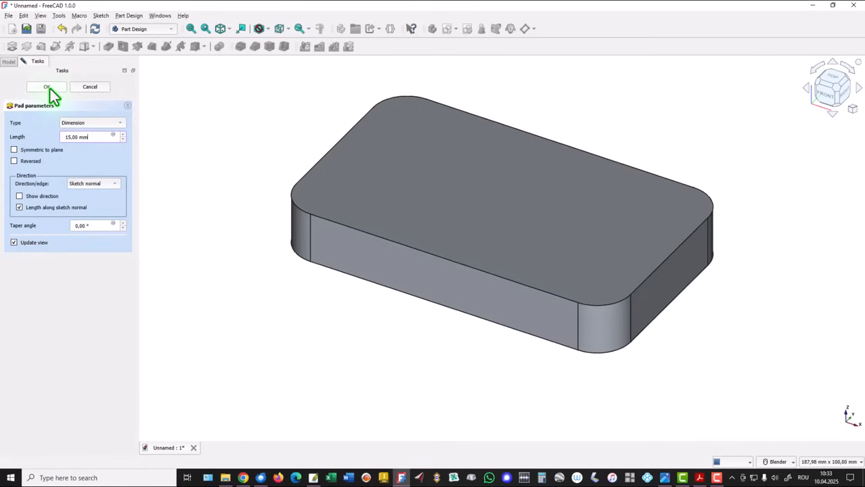
pyautogui.click(45, 86)
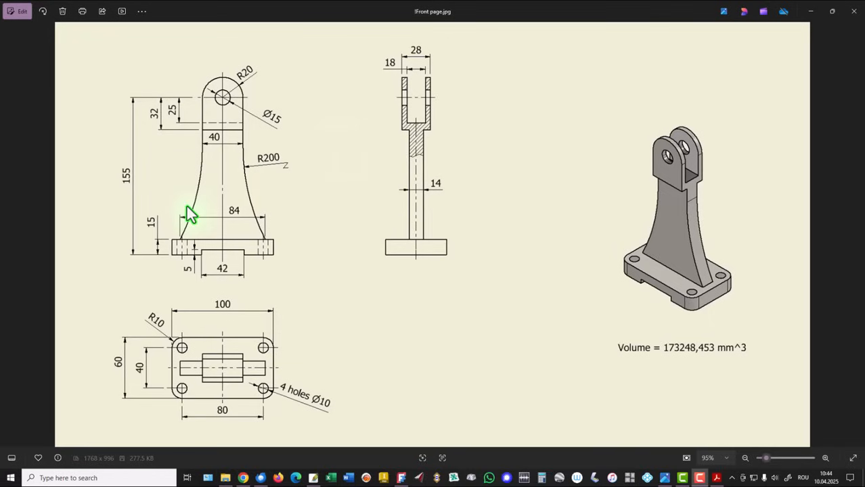
pyautogui.moveTo(246, 109)
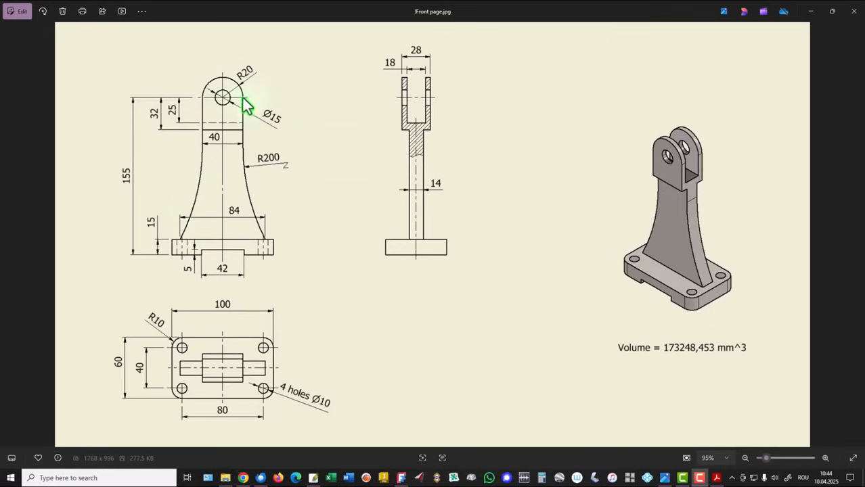
pyautogui.moveTo(289, 217)
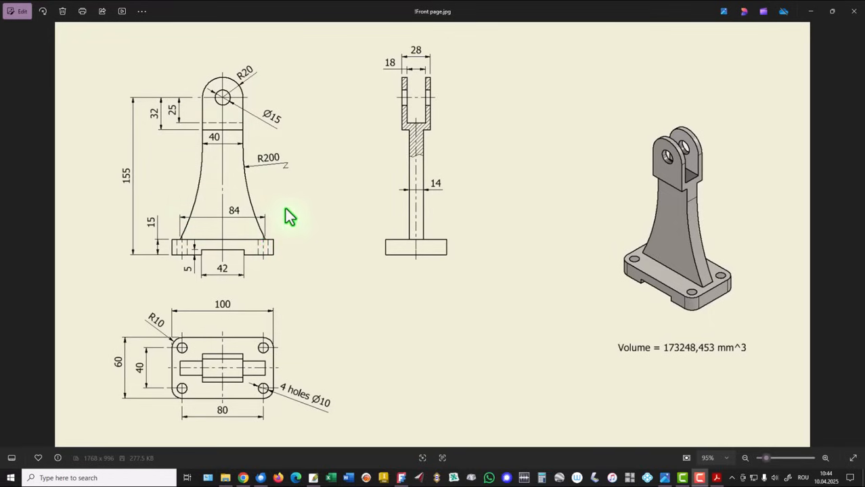
pyautogui.moveTo(238, 222)
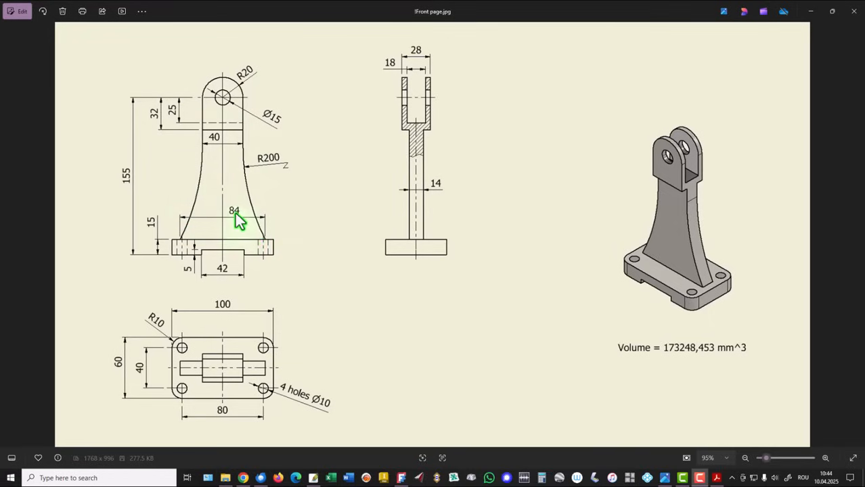
pyautogui.moveTo(225, 246)
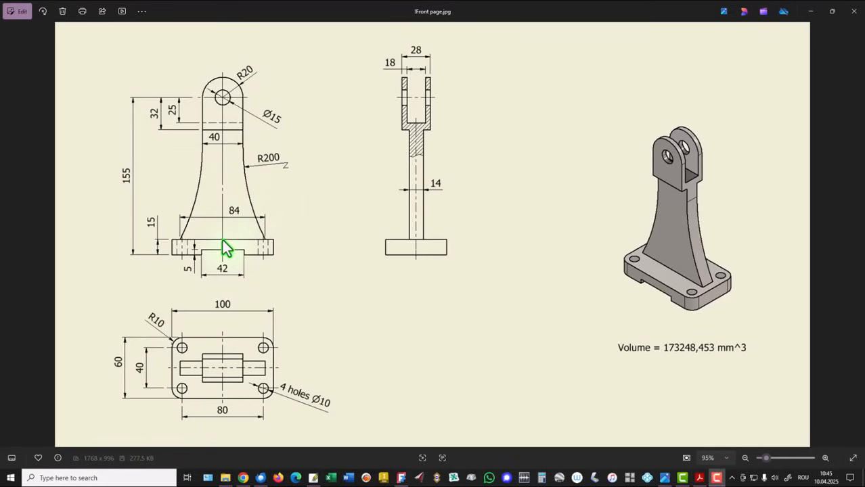
pyautogui.moveTo(215, 88)
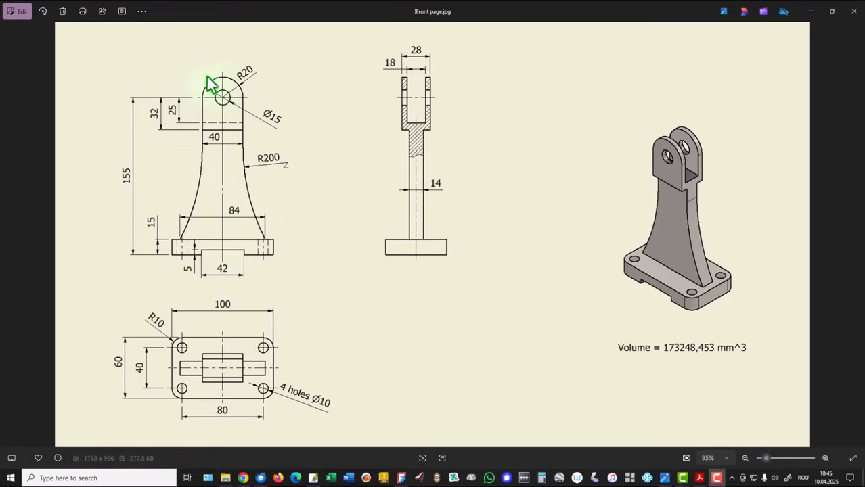
pyautogui.moveTo(224, 241)
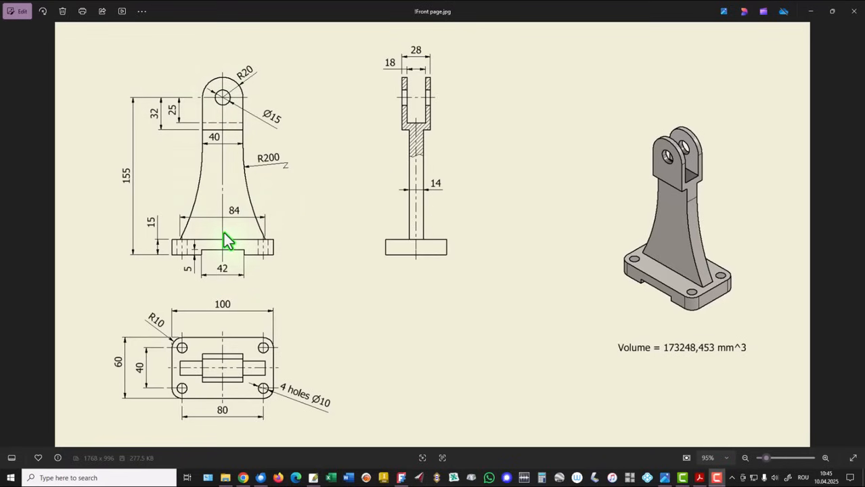
pyautogui.moveTo(237, 219)
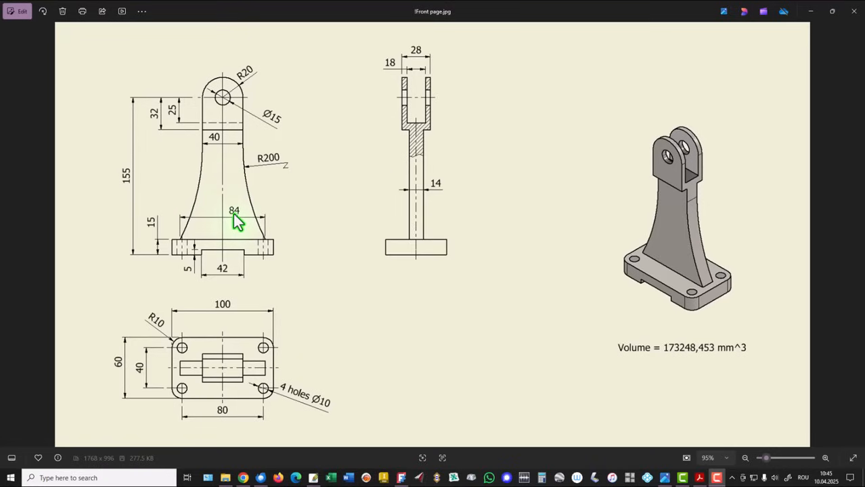
pyautogui.moveTo(206, 244)
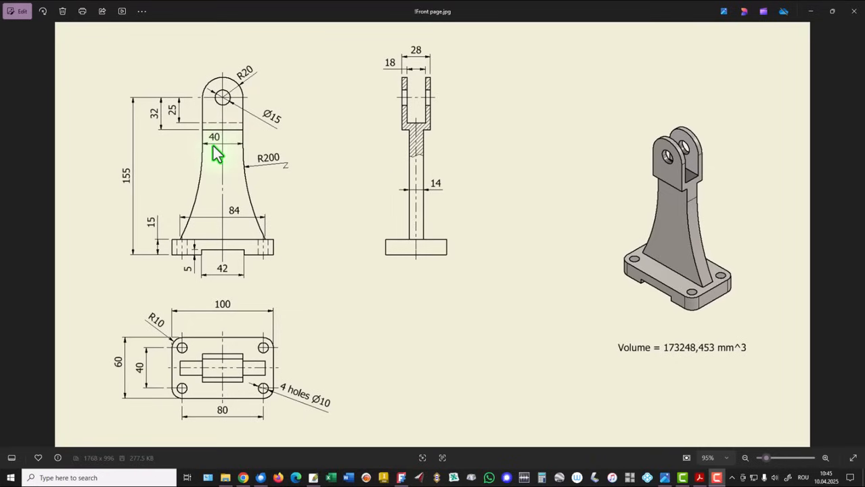
pyautogui.moveTo(251, 84)
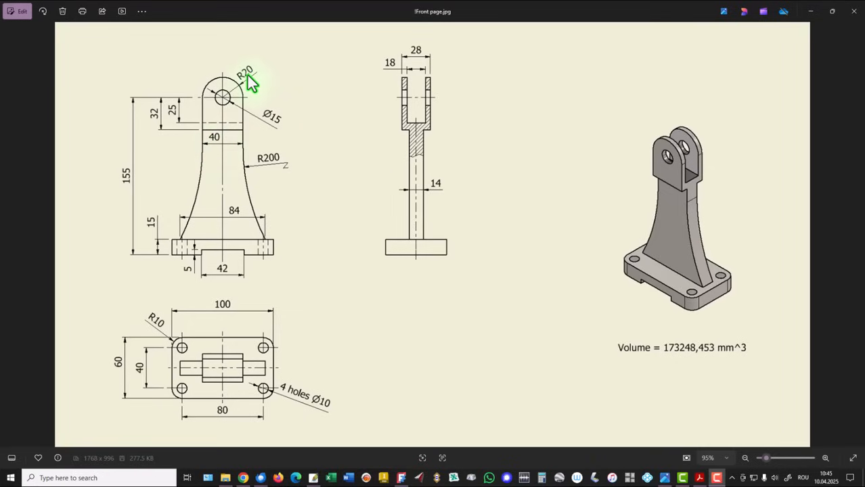
pyautogui.moveTo(256, 86)
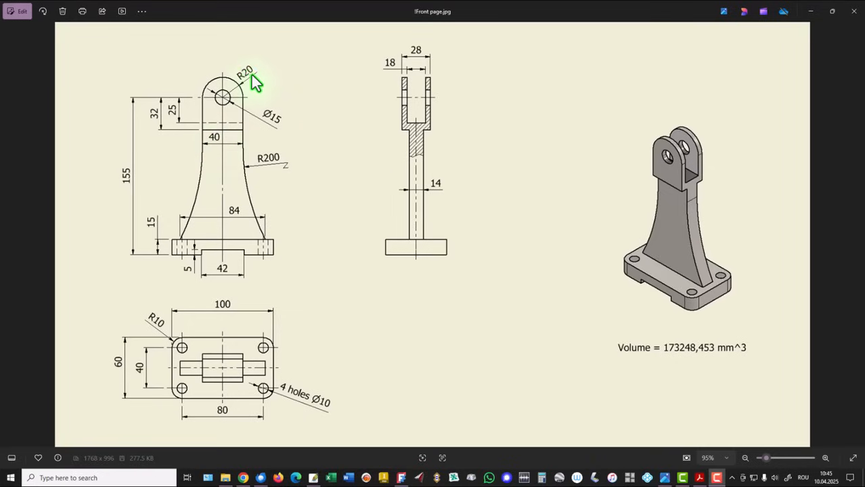
pyautogui.moveTo(154, 64)
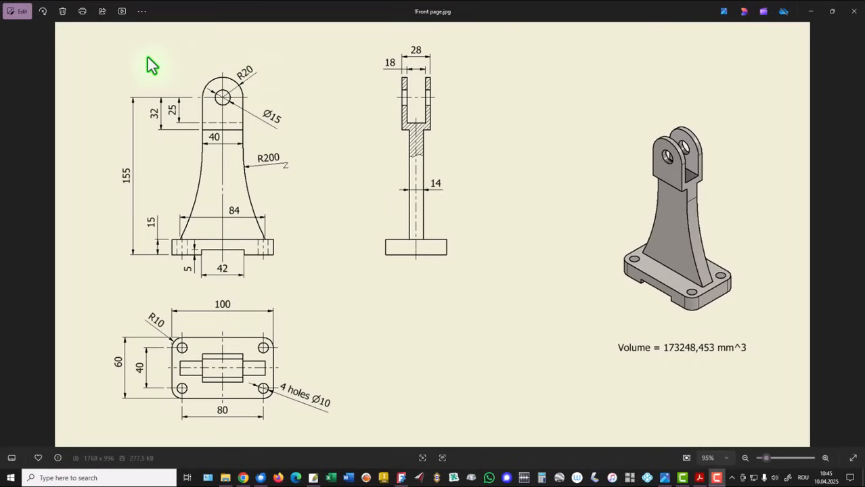
pyautogui.moveTo(133, 197)
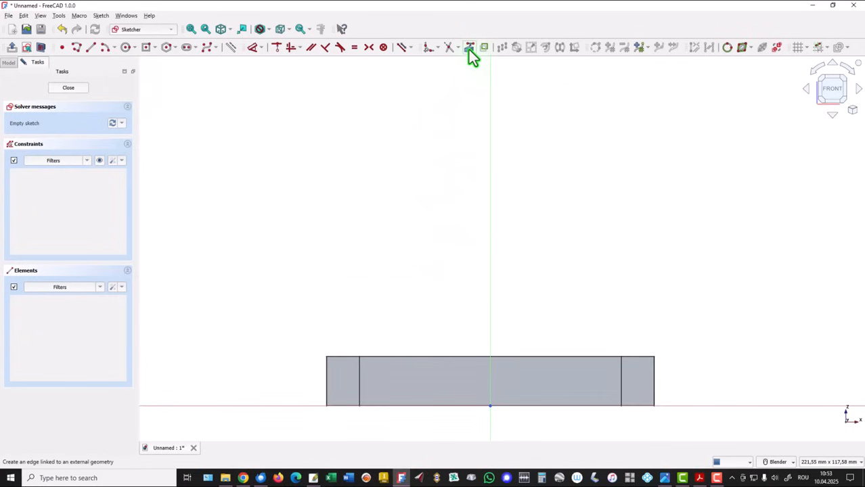
pyautogui.moveTo(471, 51)
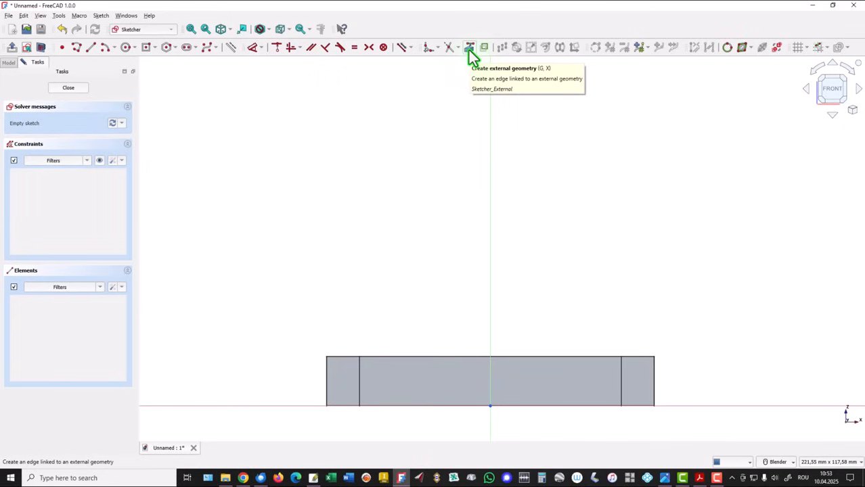
pyautogui.moveTo(425, 345)
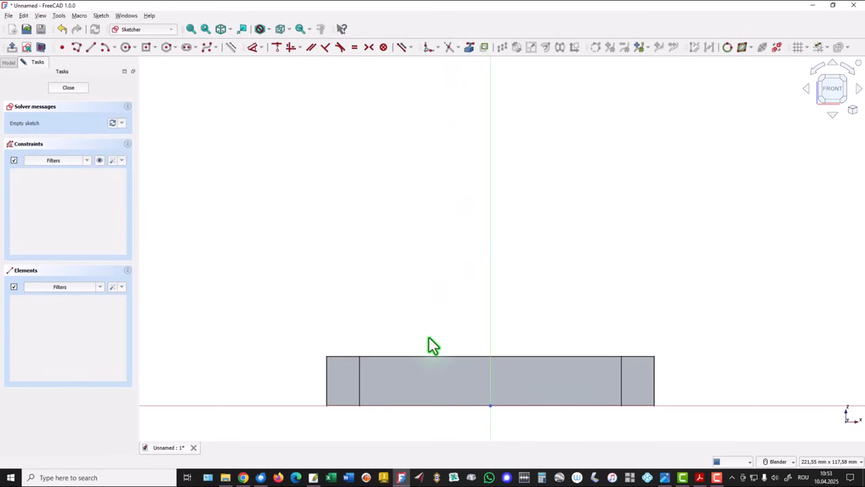
pyautogui.moveTo(471, 179)
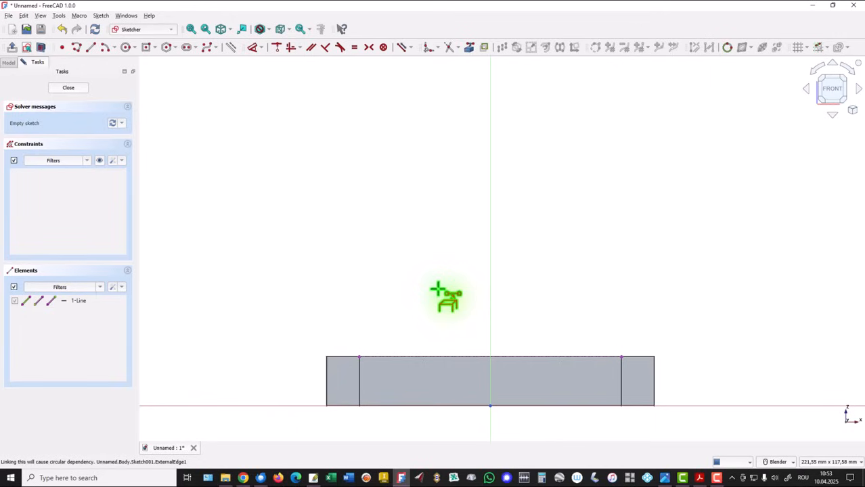
pyautogui.moveTo(448, 332)
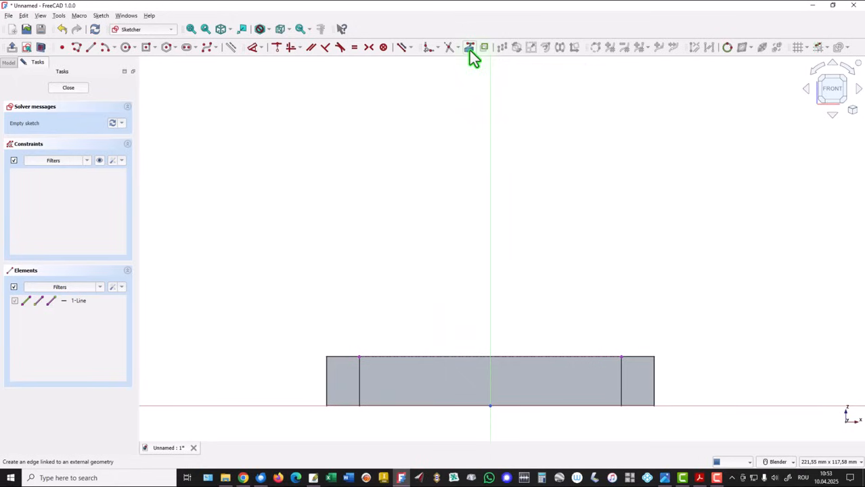
pyautogui.moveTo(468, 48)
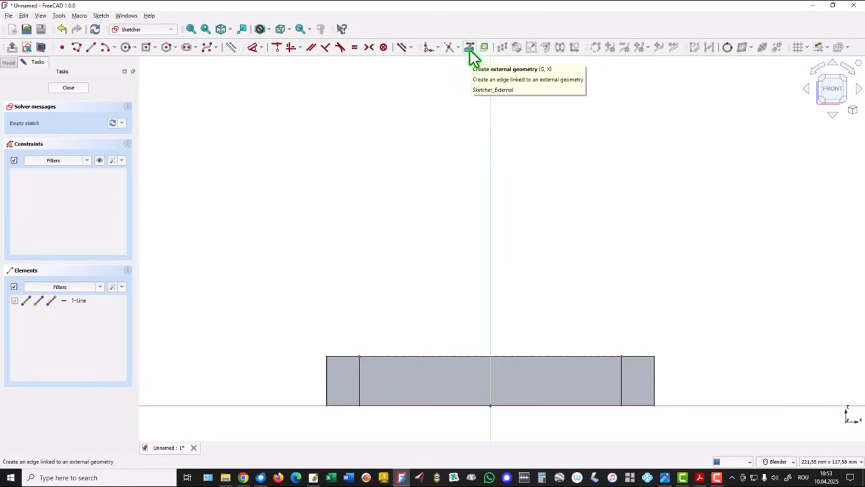
# - Link a base plate edge into the front sketch as external reference geometry
pyautogui.click(465, 46)
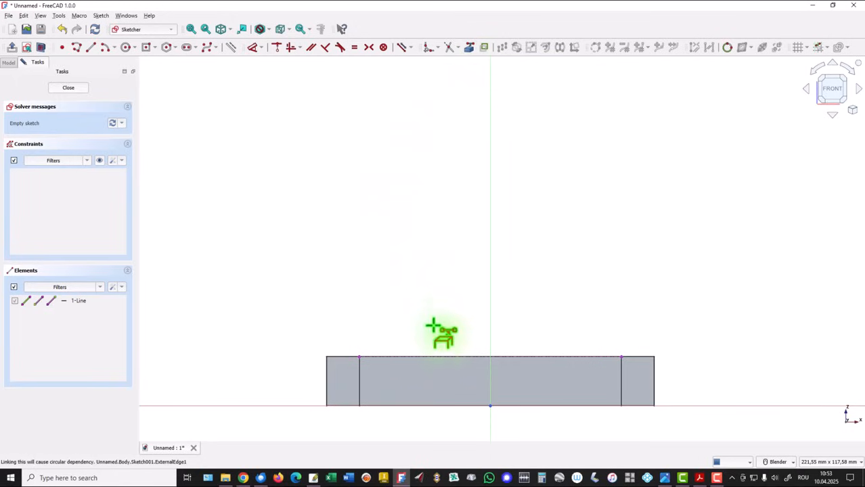
pyautogui.moveTo(389, 336)
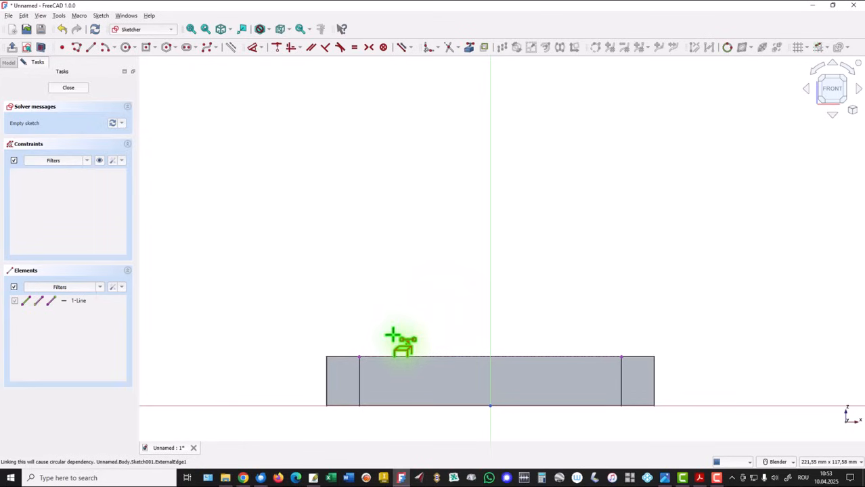
pyautogui.moveTo(373, 200)
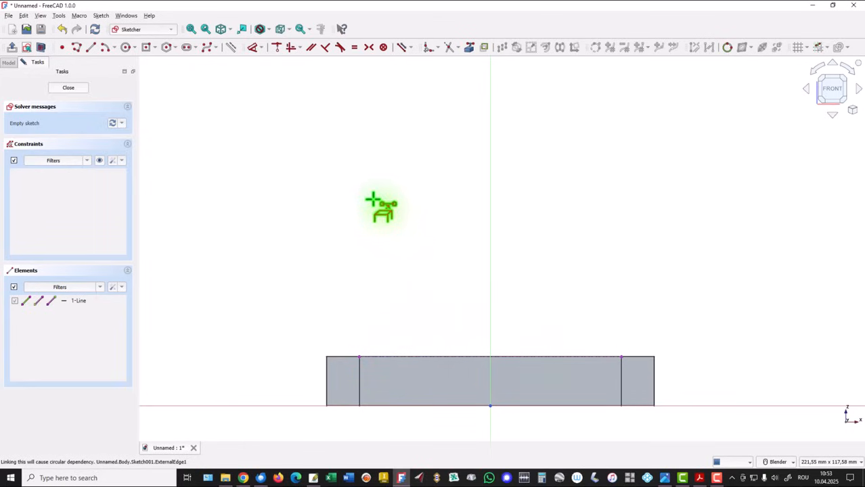
pyautogui.moveTo(362, 181)
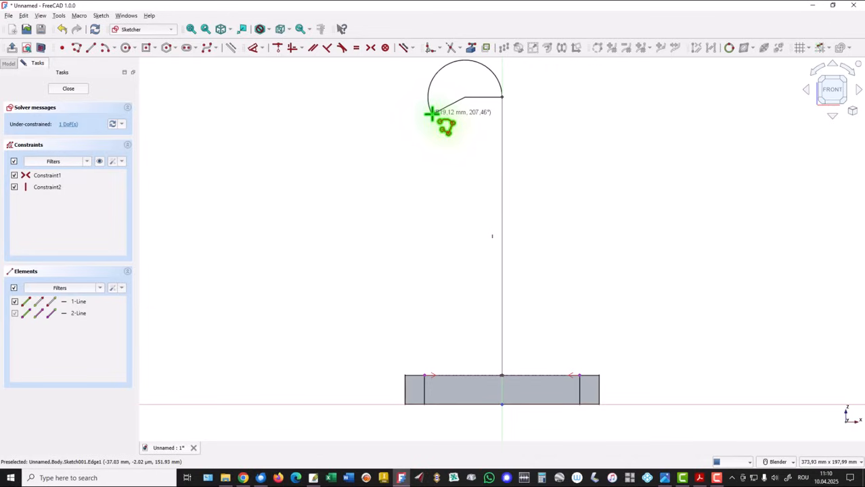
# - Shape and finish the rounded arc atop the upright profile
pyautogui.moveTo(433, 115); pyautogui.dragTo(446, 149)
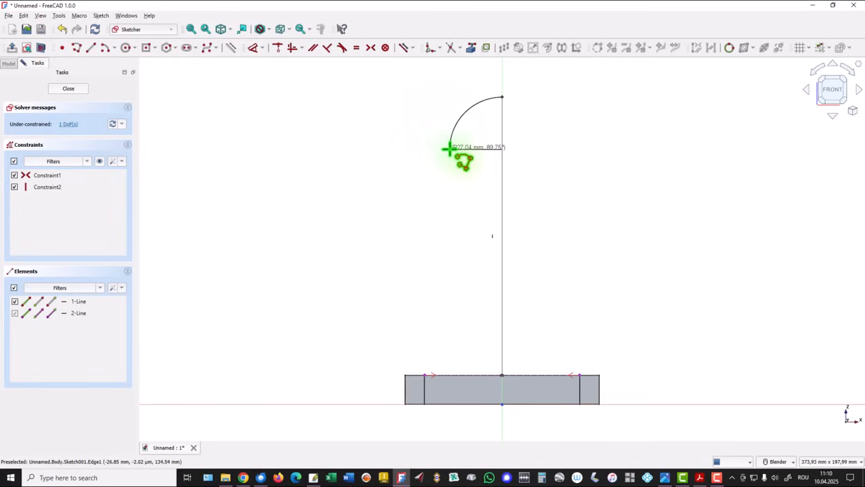
pyautogui.click(450, 149)
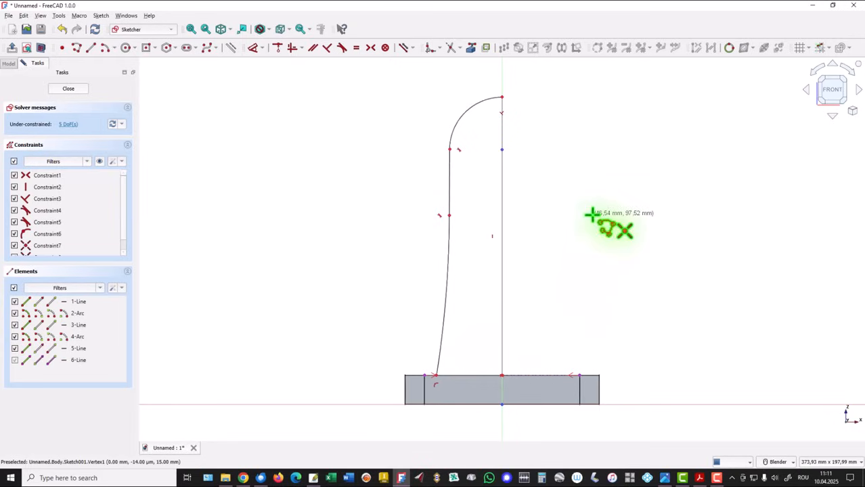
pyautogui.moveTo(330, 169)
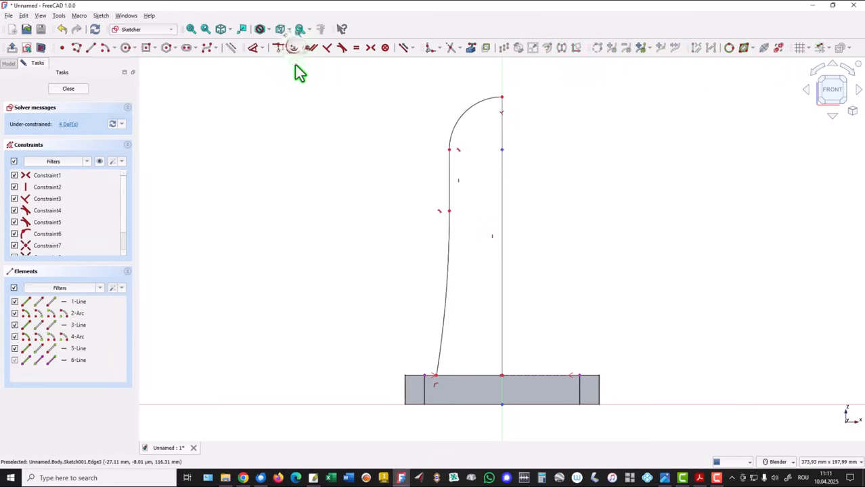
pyautogui.moveTo(317, 152)
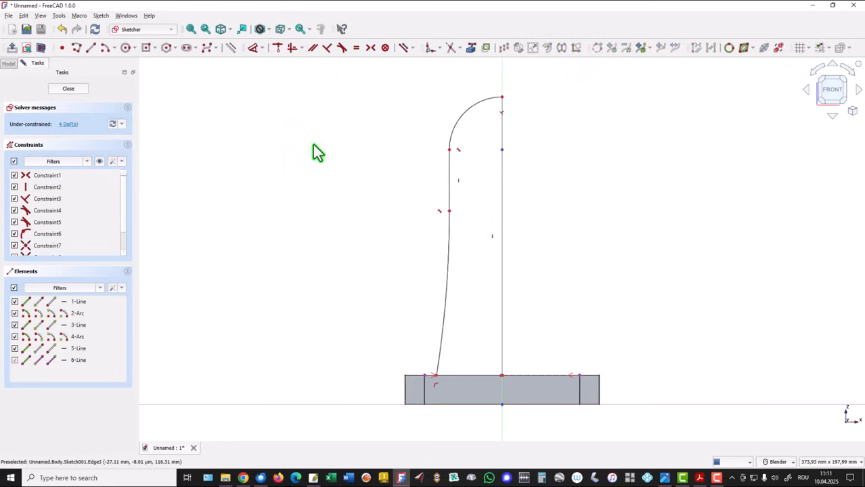
pyautogui.moveTo(265, 104)
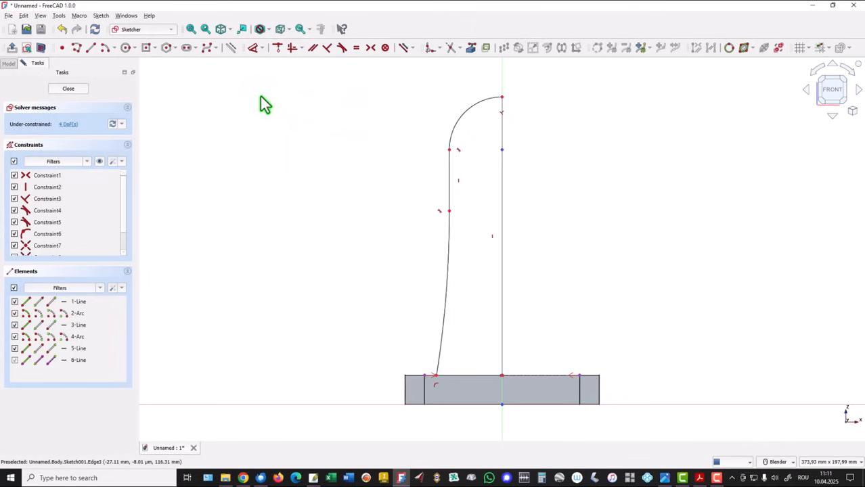
pyautogui.moveTo(263, 64)
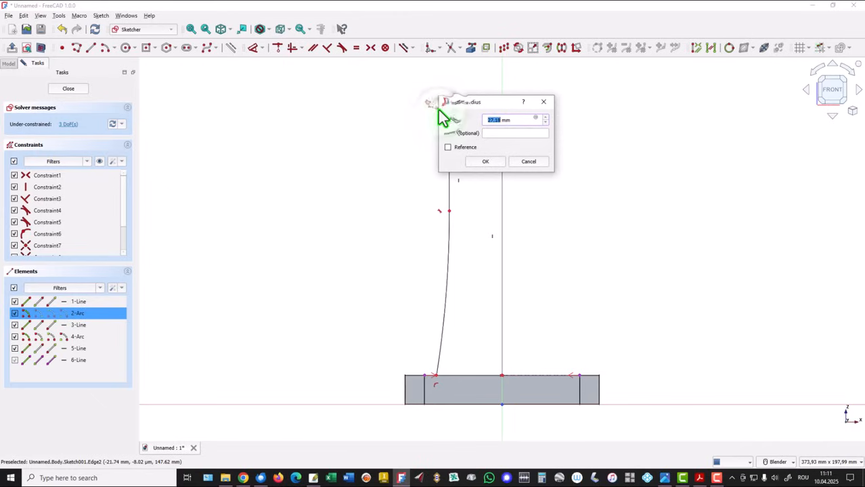
# - Confirm the 20 mm top radius, set the 155 mm upright height and close the sketch
pyautogui.click(485, 161)
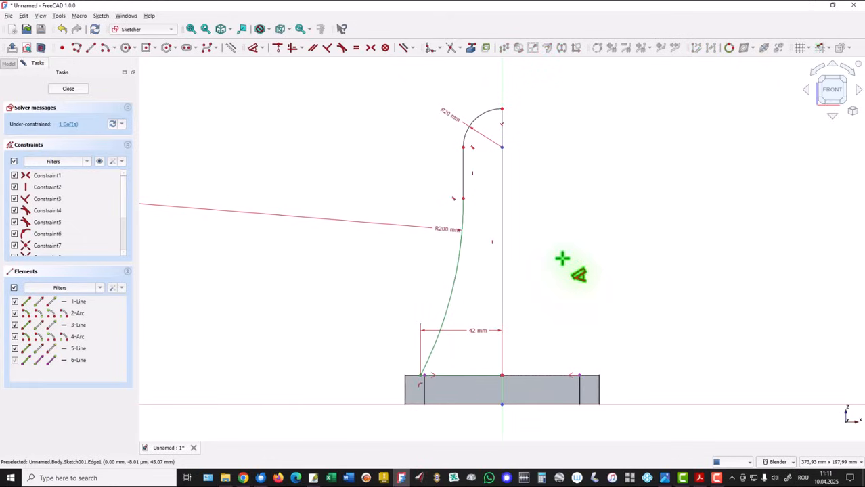
pyautogui.moveTo(563, 242)
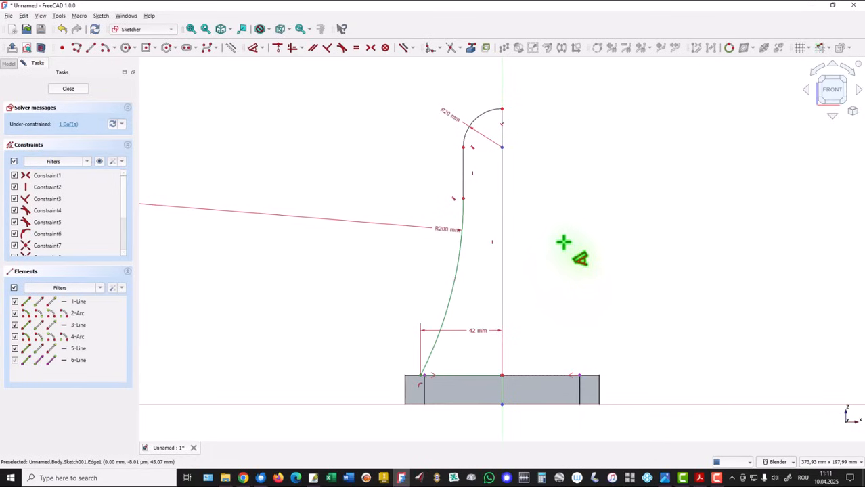
pyautogui.moveTo(546, 220)
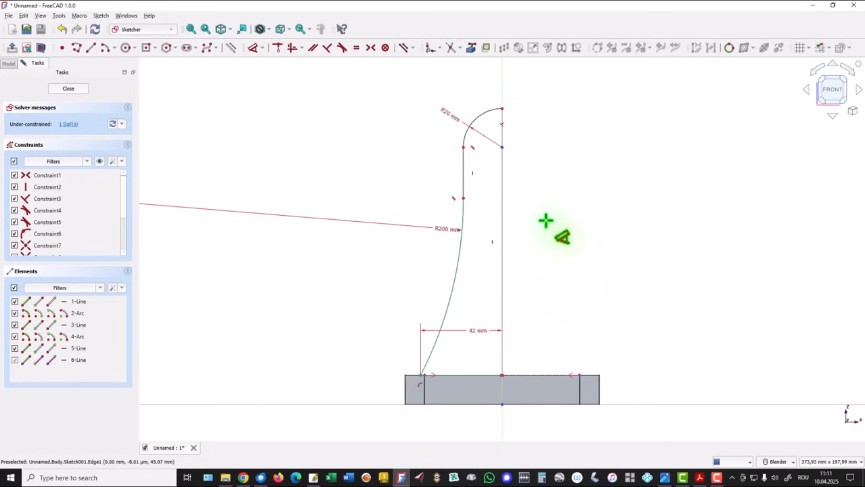
pyautogui.moveTo(74, 126)
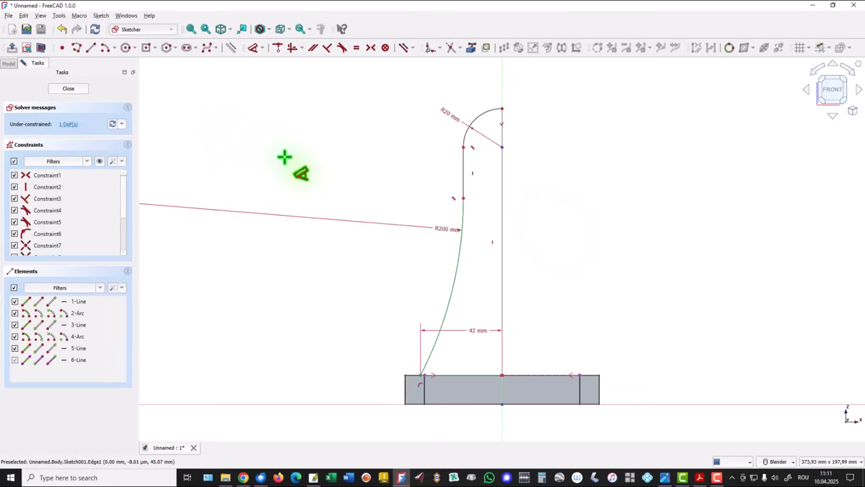
pyautogui.moveTo(332, 160)
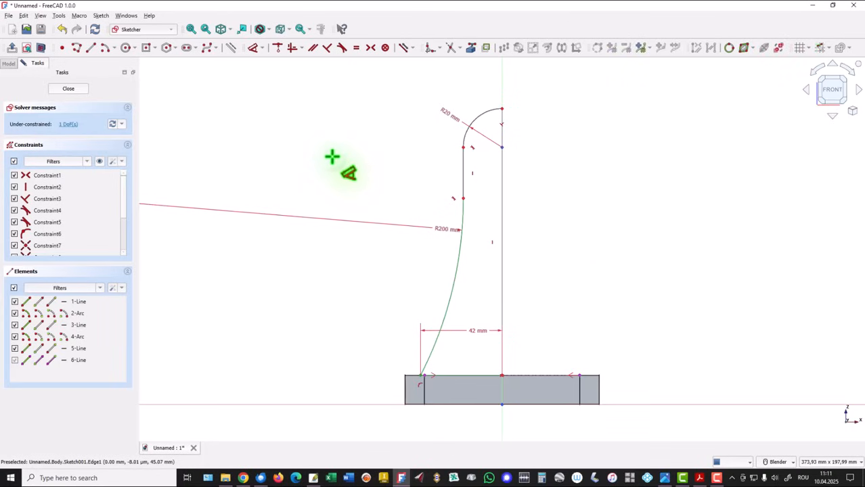
pyautogui.moveTo(486, 384)
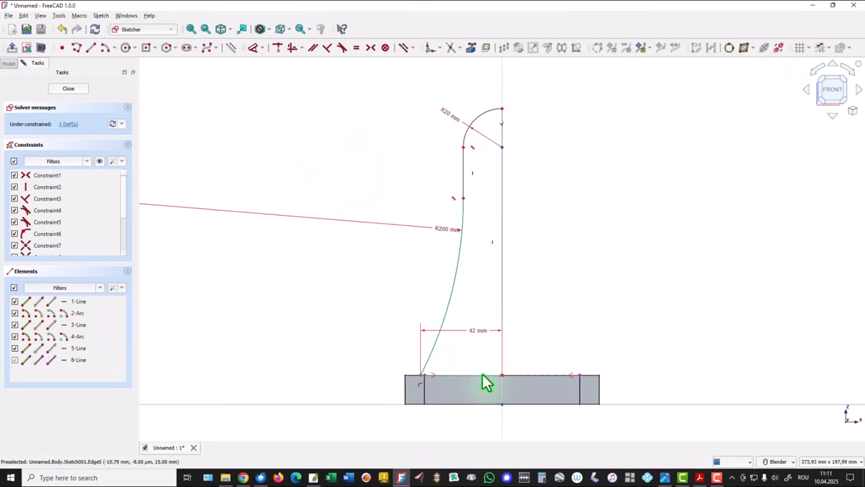
pyautogui.moveTo(422, 389)
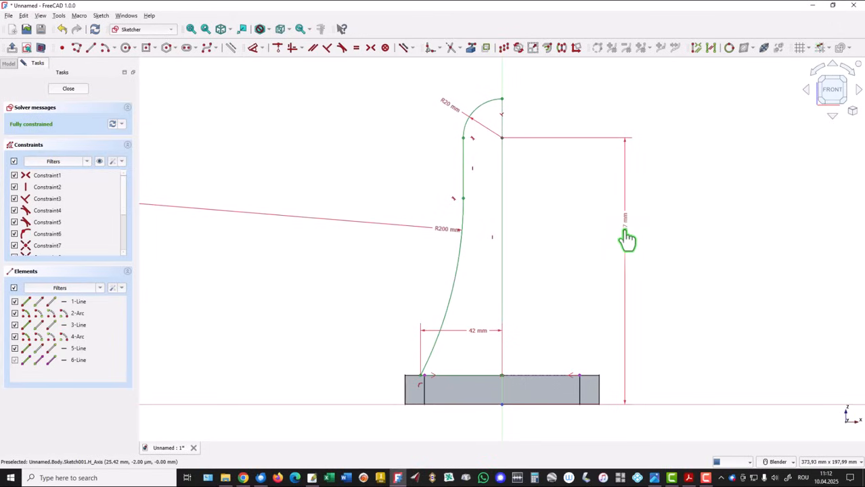
pyautogui.doubleClick(624, 223)
pyautogui.write('155')
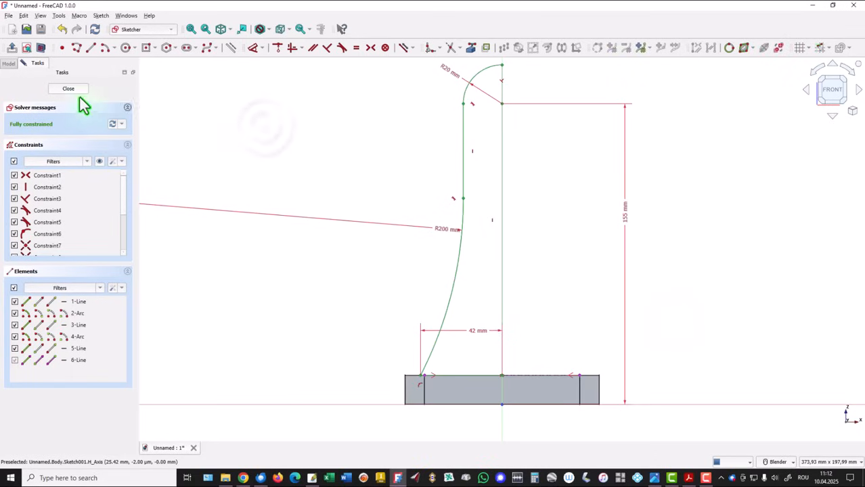
pyautogui.click(68, 88)
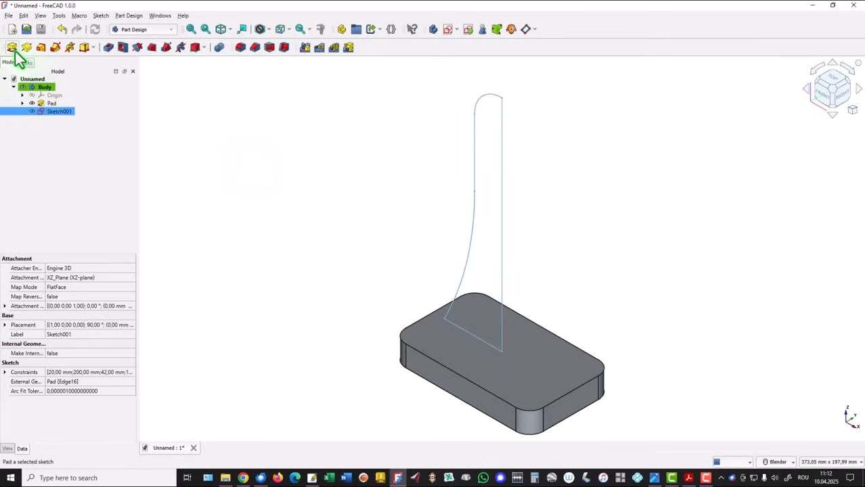
# - Pad the upright profile 14 mm symmetric to its plane and select the pad feature
pyautogui.click(13, 48)
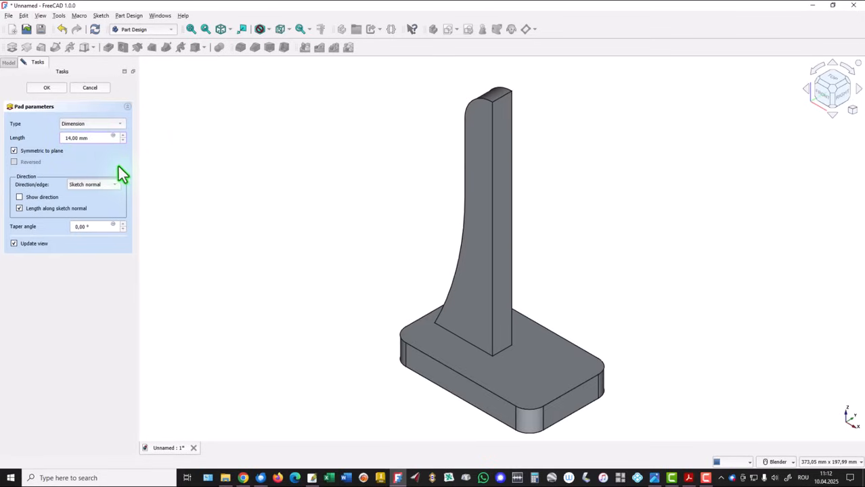
pyautogui.moveTo(90, 112)
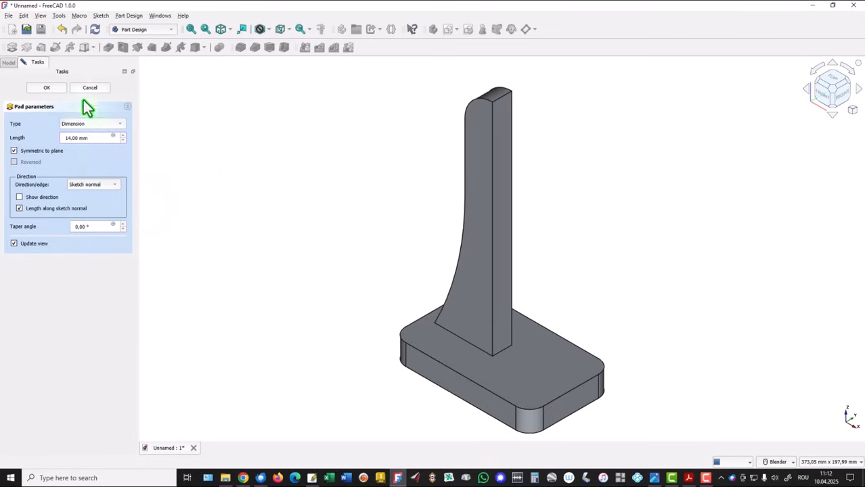
pyautogui.click(45, 87)
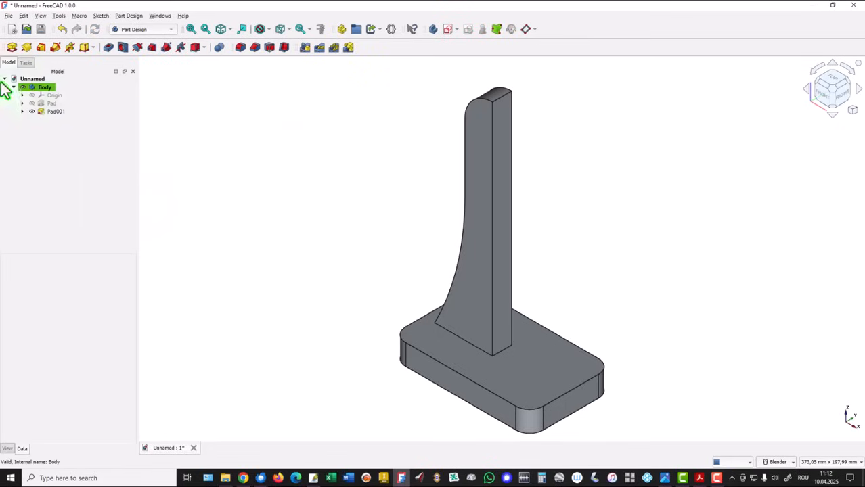
pyautogui.click(56, 111)
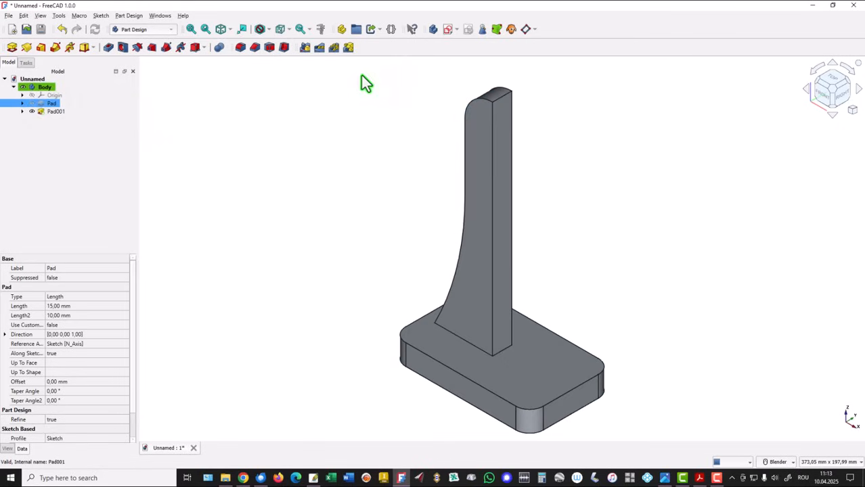
pyautogui.moveTo(303, 48)
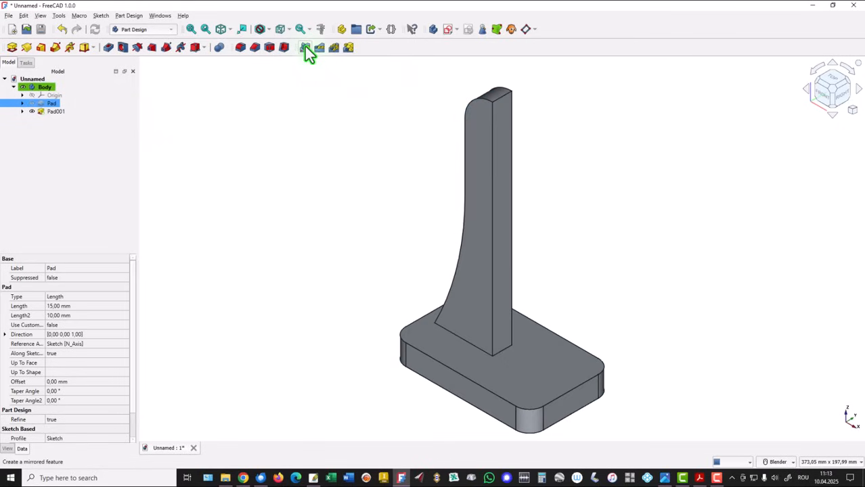
pyautogui.moveTo(305, 47)
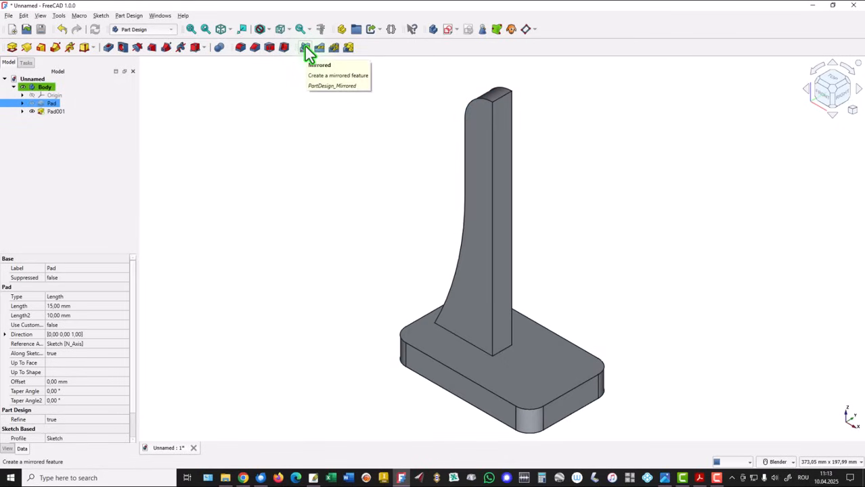
# - Mirror the whole body across the vertical sketch axis using Transform body
pyautogui.click(303, 48)
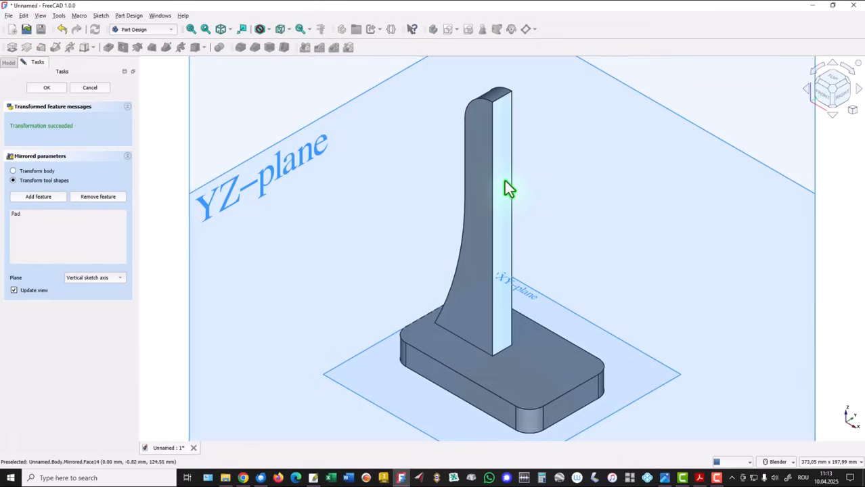
pyautogui.moveTo(281, 124)
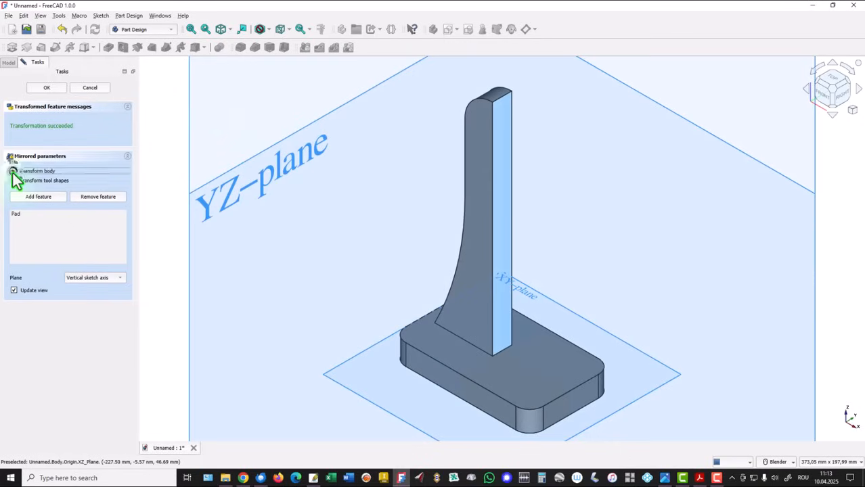
pyautogui.click(14, 171)
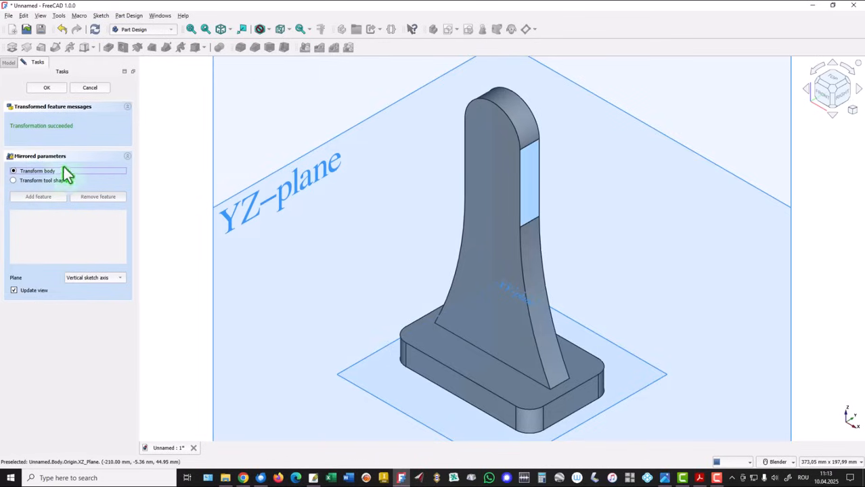
pyautogui.moveTo(181, 100)
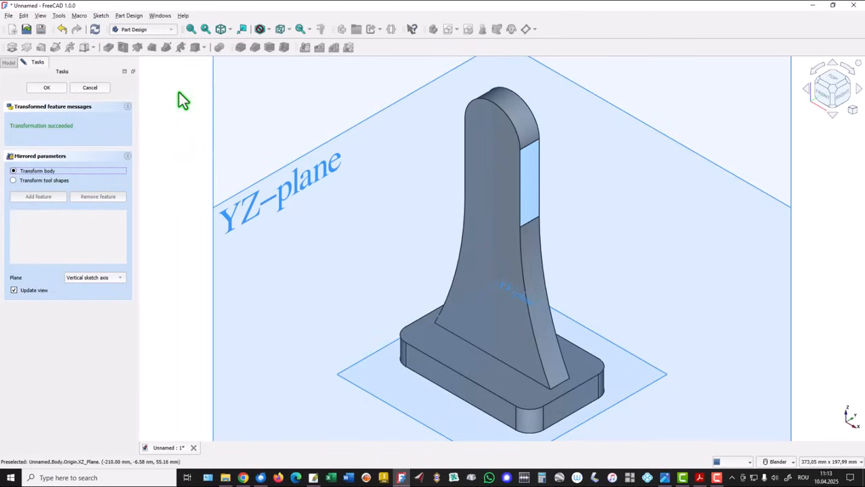
pyautogui.click(46, 87)
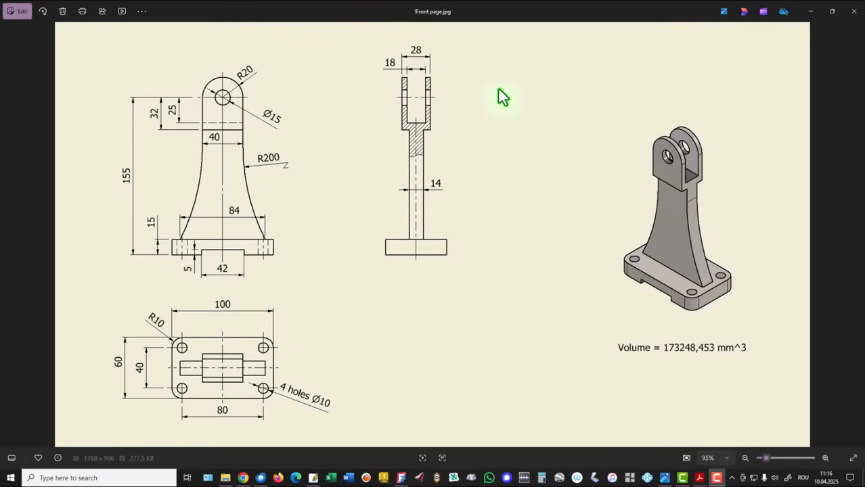
pyautogui.moveTo(439, 103)
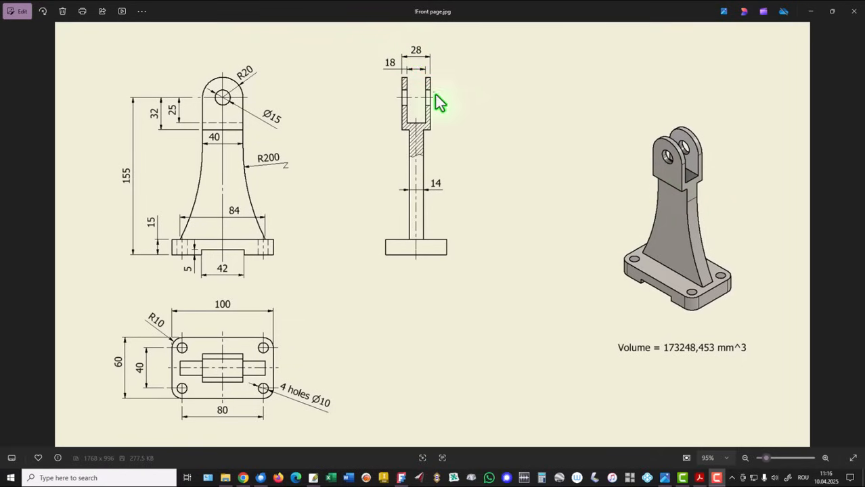
pyautogui.moveTo(441, 196)
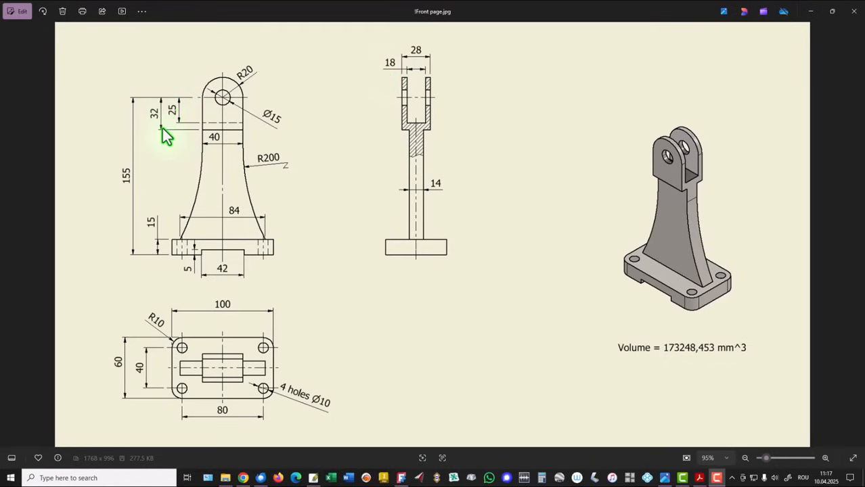
pyautogui.moveTo(184, 120)
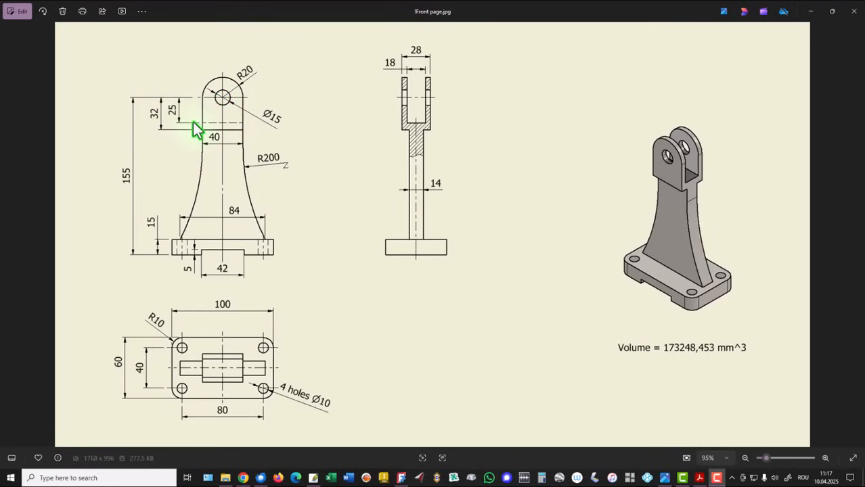
pyautogui.moveTo(315, 89)
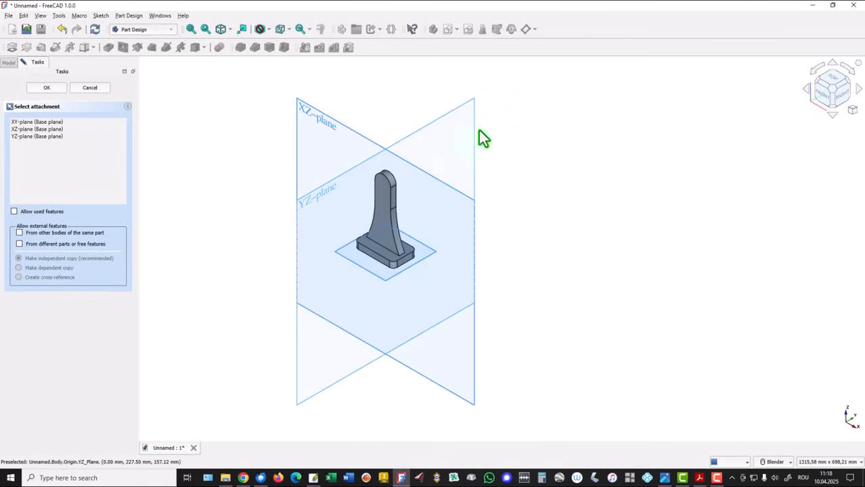
pyautogui.moveTo(327, 129)
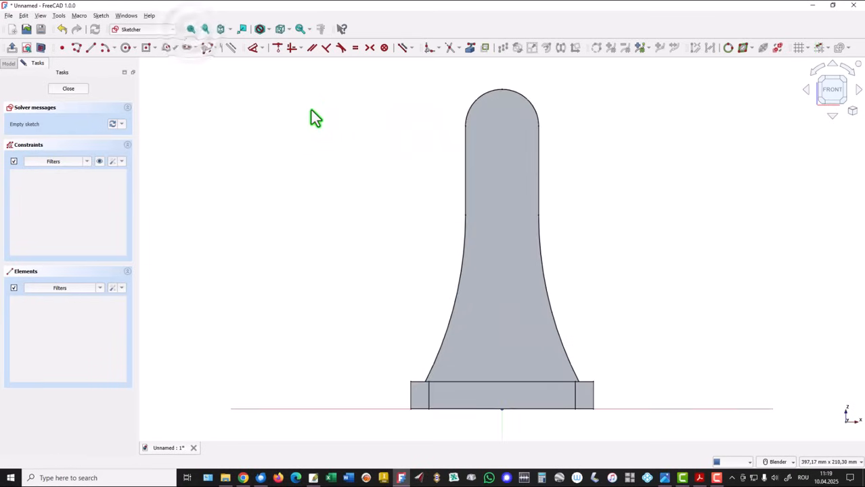
pyautogui.moveTo(395, 126)
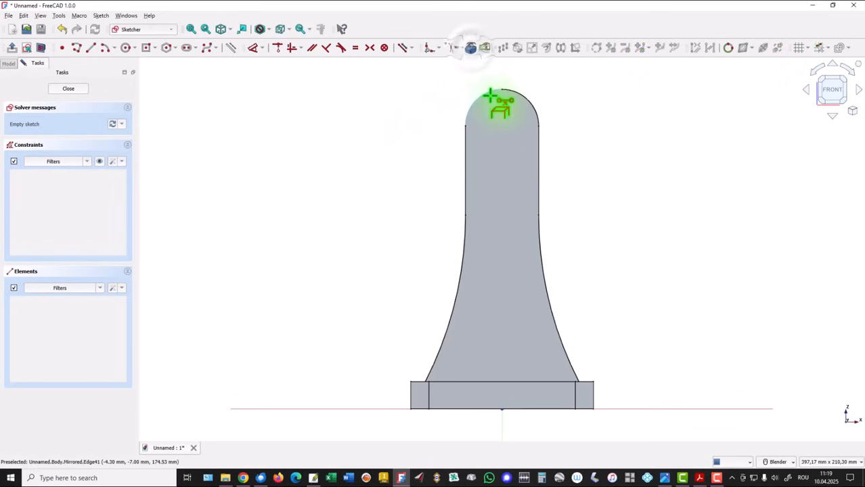
# - Link the upright's rounded top edge as reference geometry and pick the centre arc tool
pyautogui.click(488, 102)
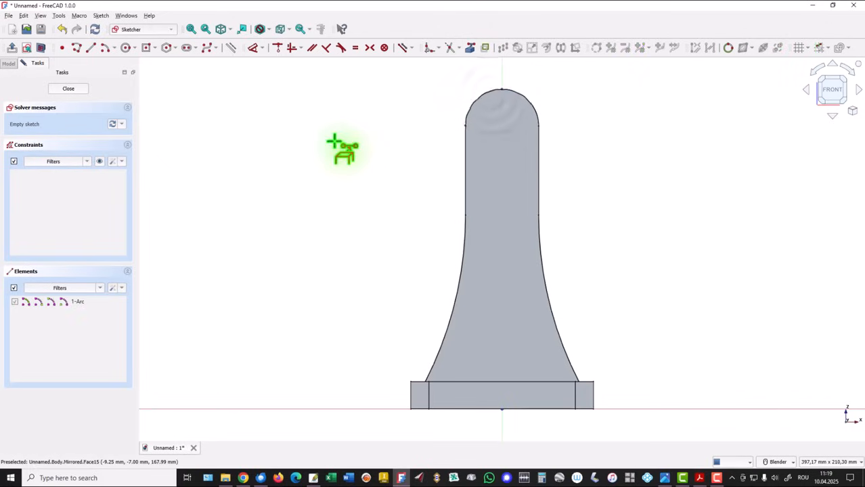
pyautogui.moveTo(262, 120)
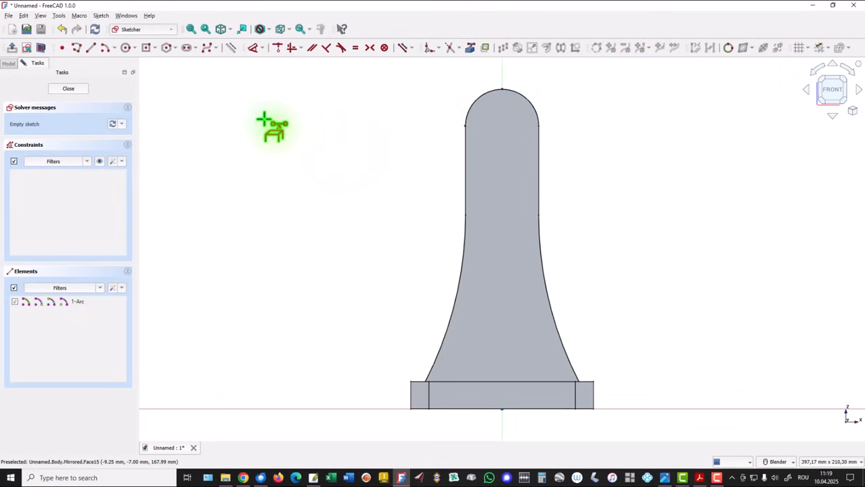
pyautogui.moveTo(119, 68)
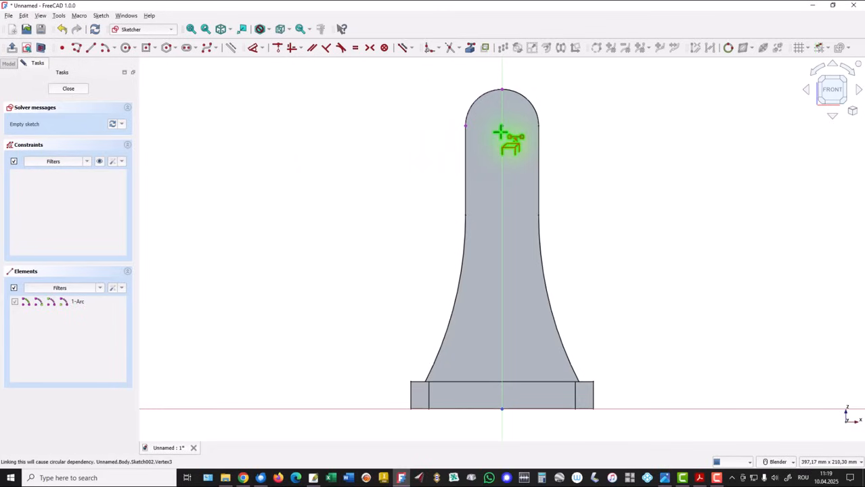
pyautogui.moveTo(147, 71)
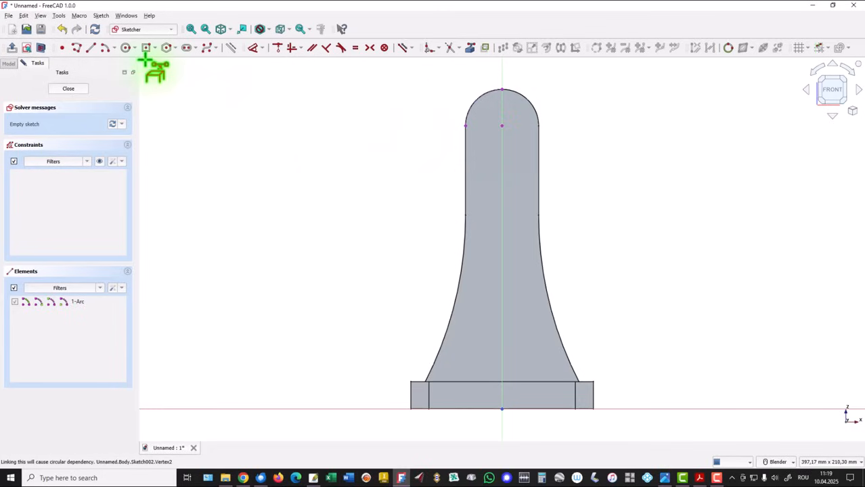
pyautogui.click(102, 47)
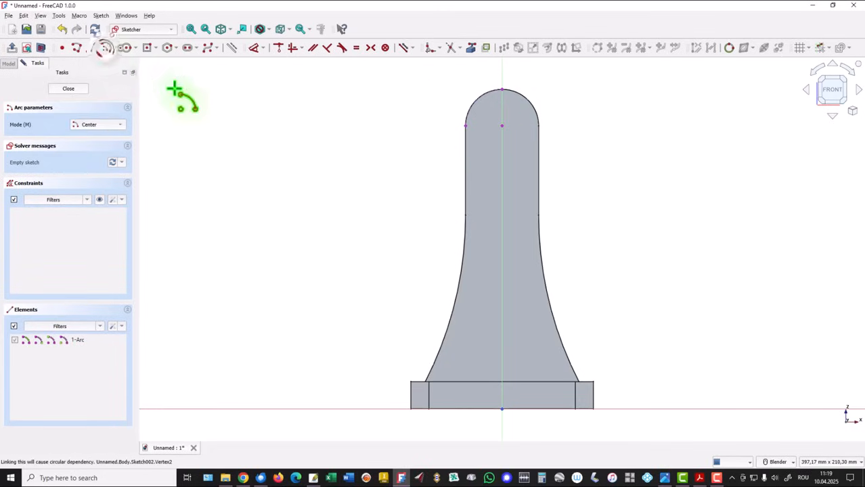
pyautogui.moveTo(499, 126)
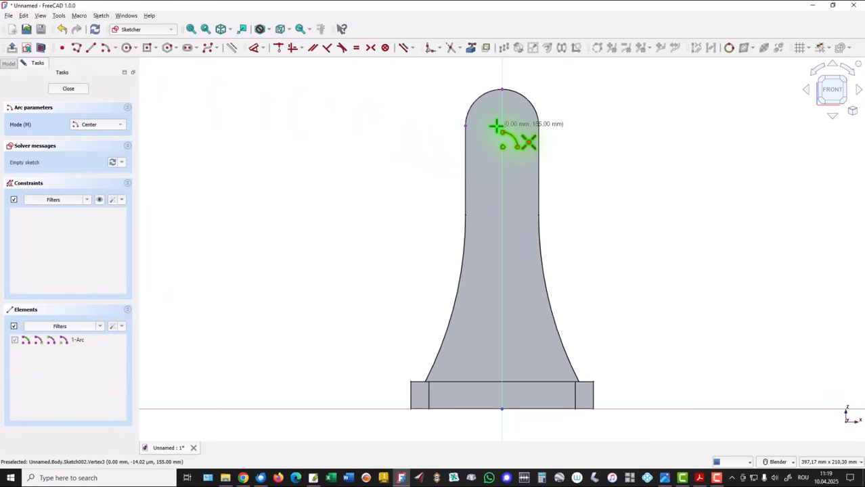
pyautogui.moveTo(533, 142)
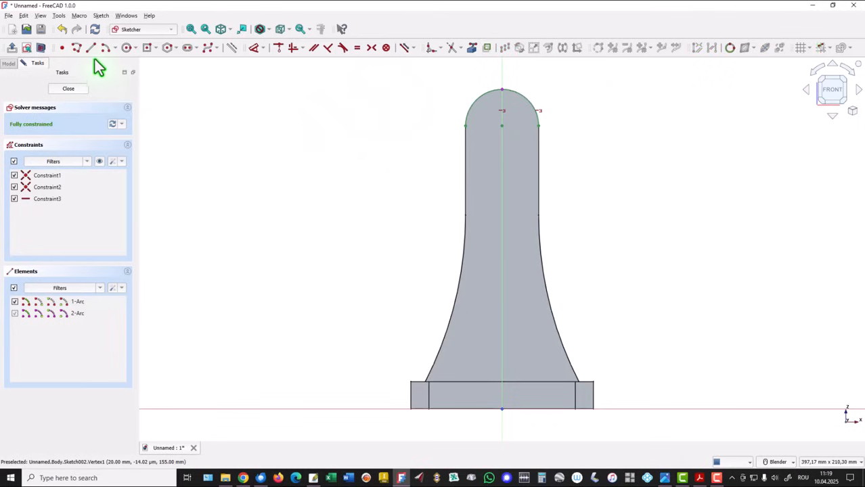
# - Draw the head's side lines running down from the arc over the upright's rounded top
pyautogui.click(96, 48)
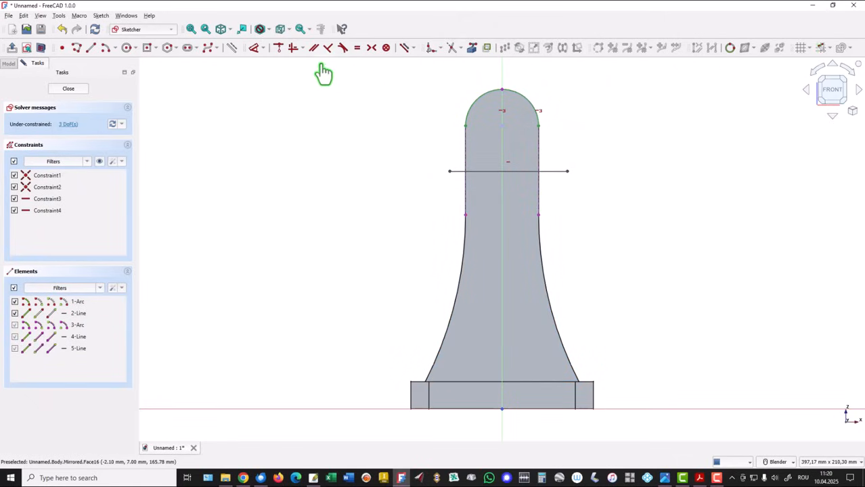
pyautogui.moveTo(442, 61)
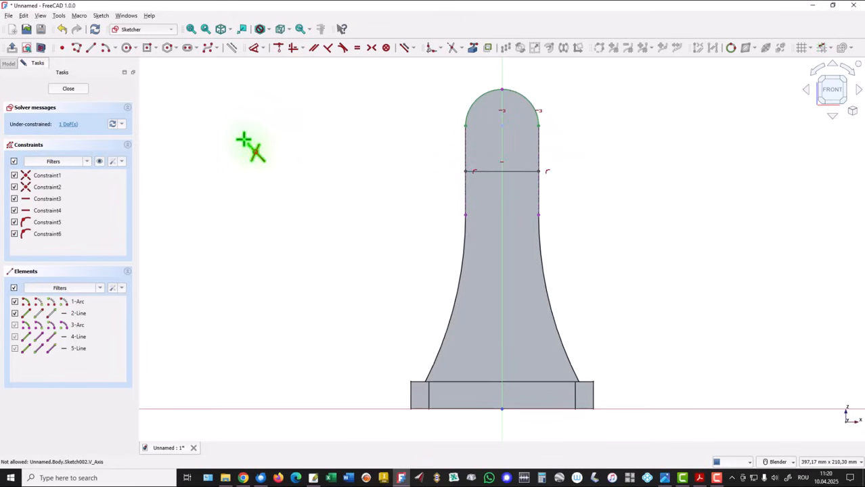
pyautogui.moveTo(463, 147)
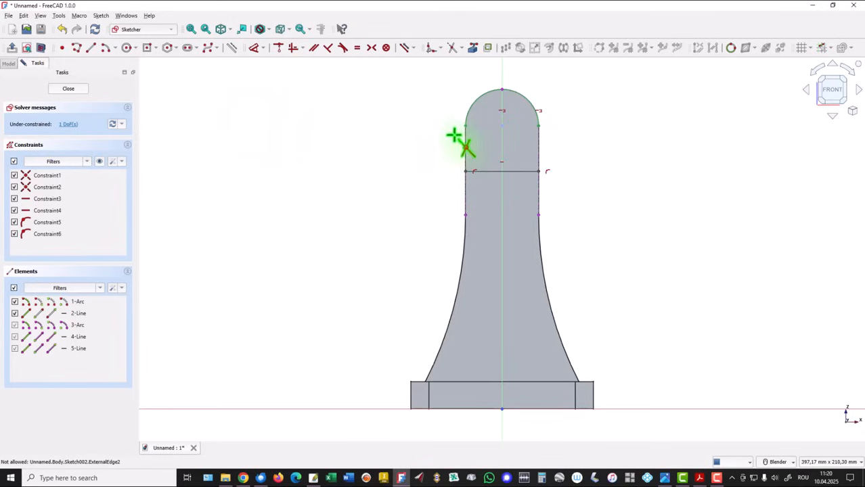
pyautogui.moveTo(224, 75)
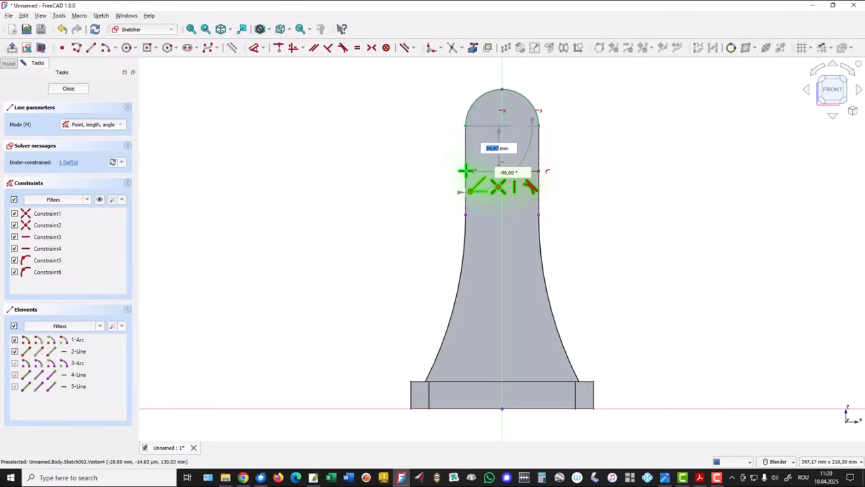
# - Place the side line's end, confirm the head height dimension and close the fully constrained sketch
pyautogui.click(535, 124)
pyautogui.write('3')
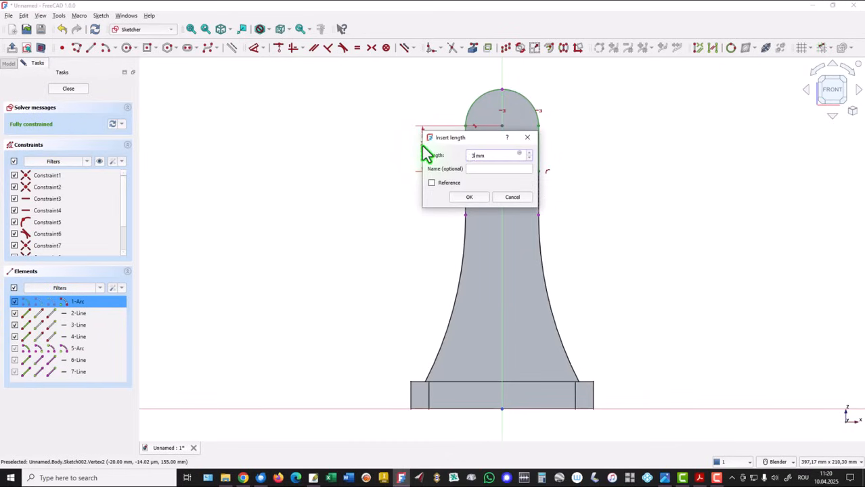
pyautogui.click(468, 198)
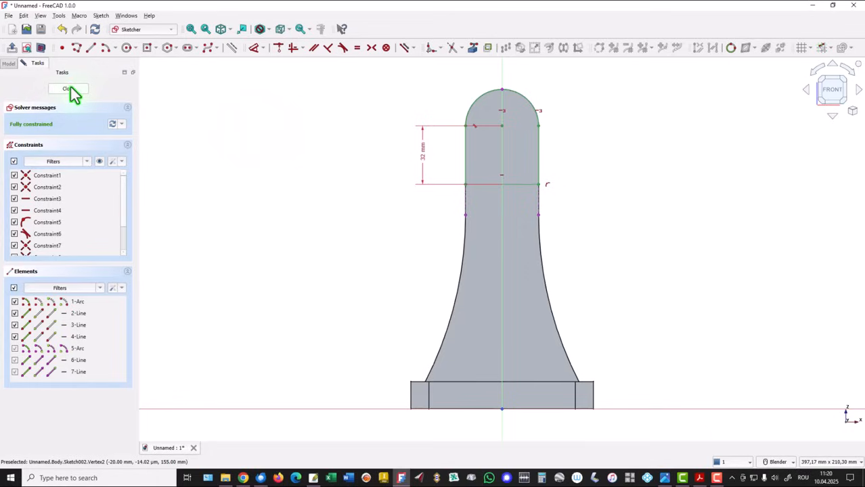
pyautogui.click(71, 89)
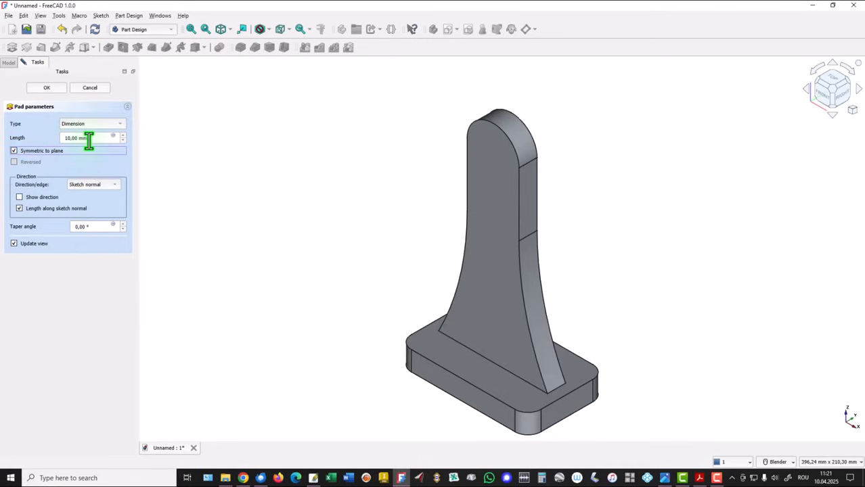
# - Pad the head sketch 28 mm symmetric to plane, thicker than the upright
pyautogui.tripleClick(81, 138)
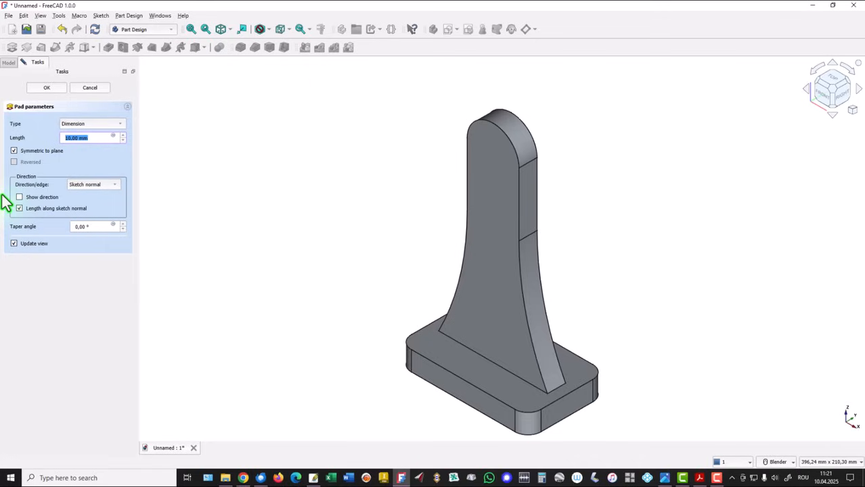
pyautogui.write('28')
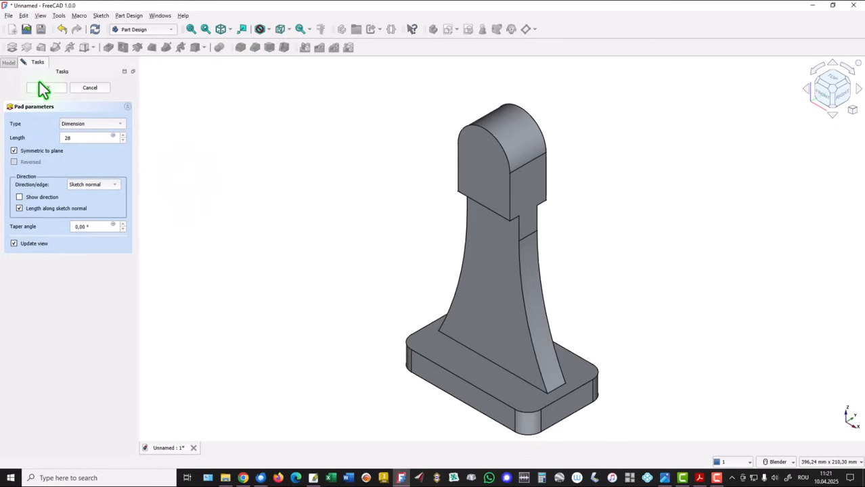
pyautogui.click(47, 88)
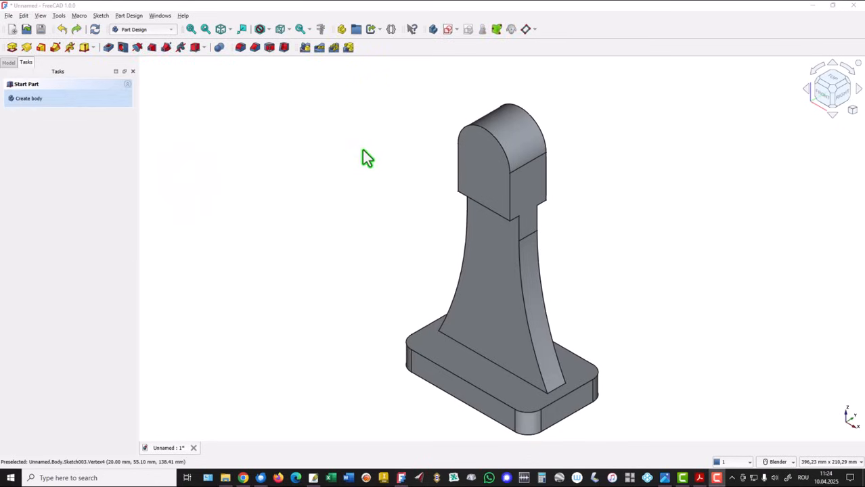
# - Start a sketch on the head's side face and draw the rectangular slot outline across it
pyautogui.click(528, 196)
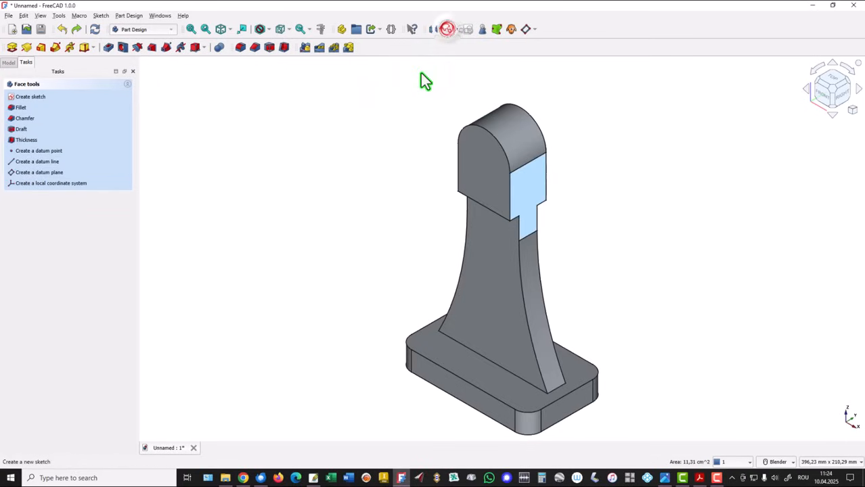
pyautogui.click(33, 98)
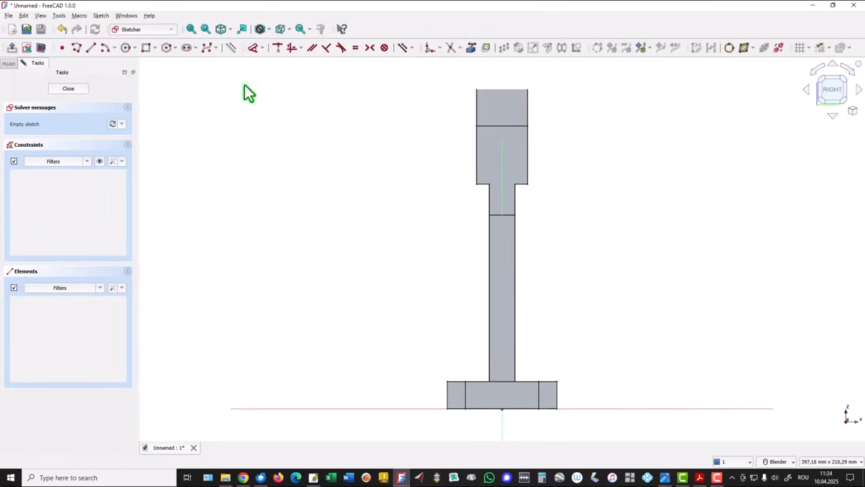
pyautogui.moveTo(468, 48)
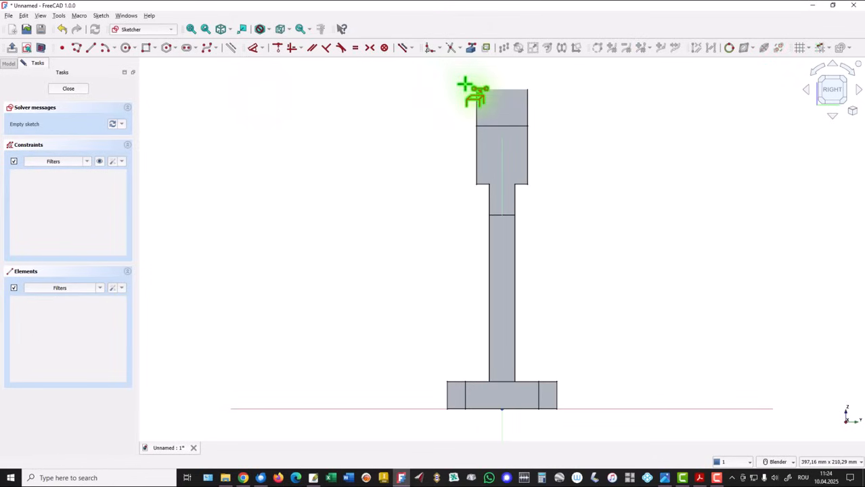
pyautogui.moveTo(477, 106)
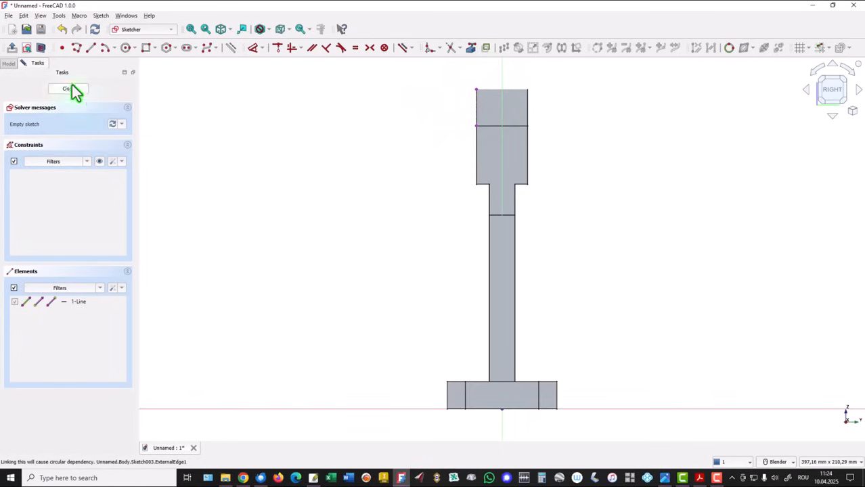
pyautogui.moveTo(154, 61)
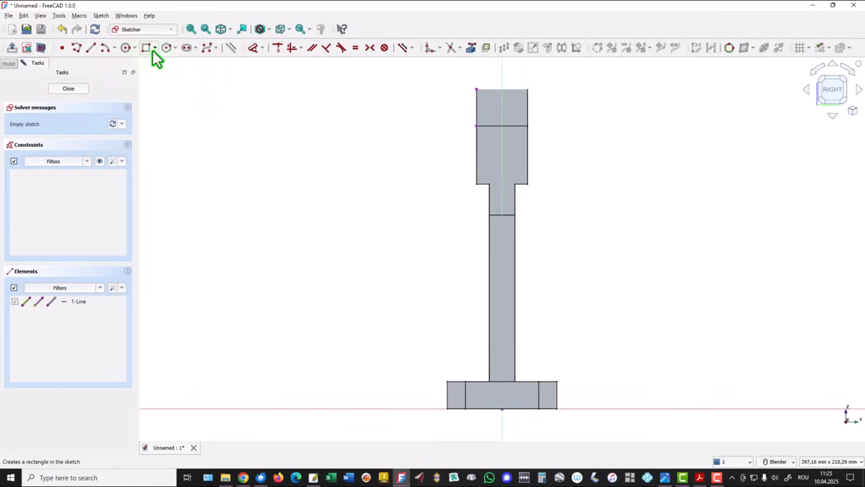
pyautogui.click(147, 48)
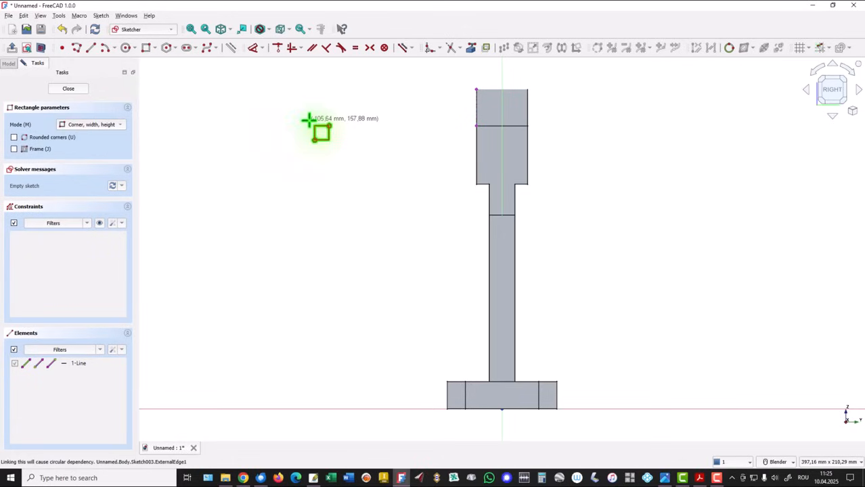
pyautogui.moveTo(490, 88)
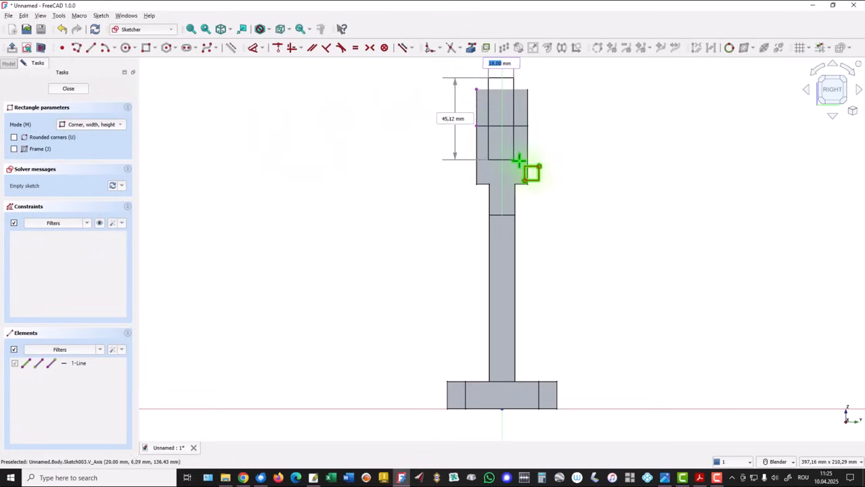
pyautogui.click(530, 169)
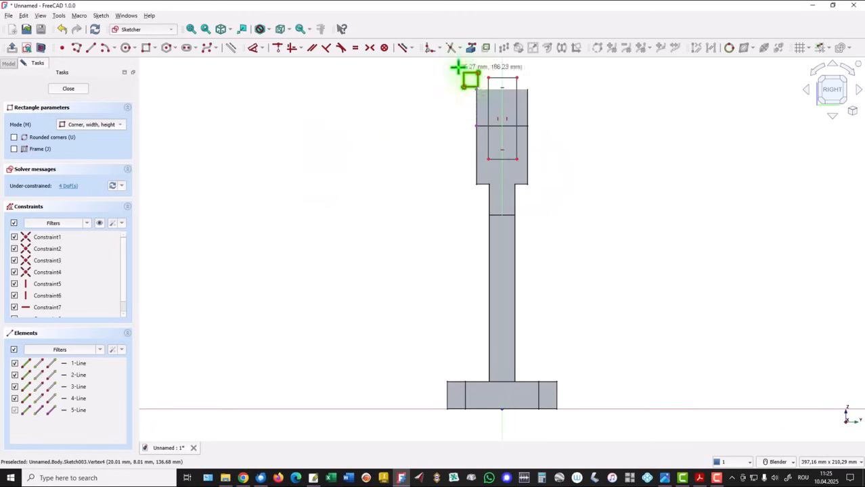
pyautogui.moveTo(441, 97)
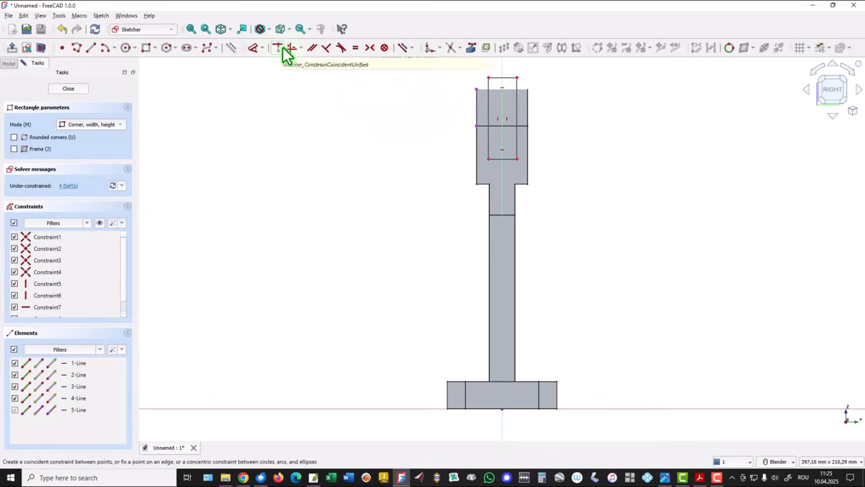
pyautogui.moveTo(284, 53)
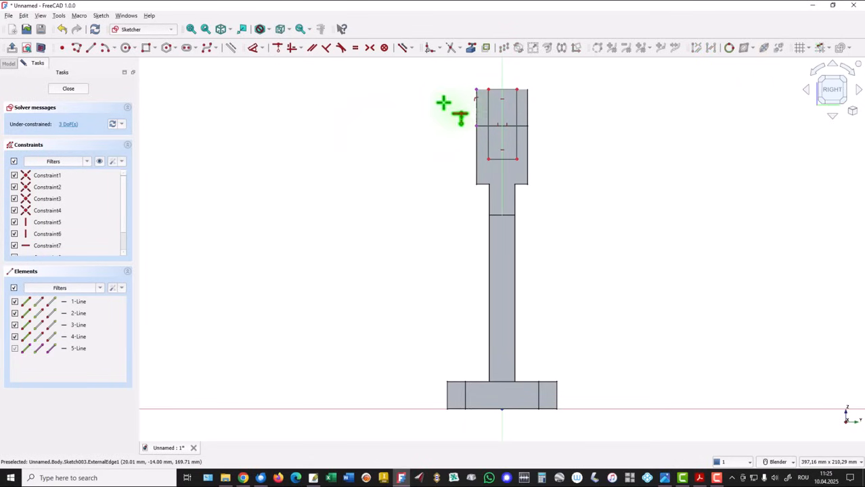
pyautogui.moveTo(412, 142)
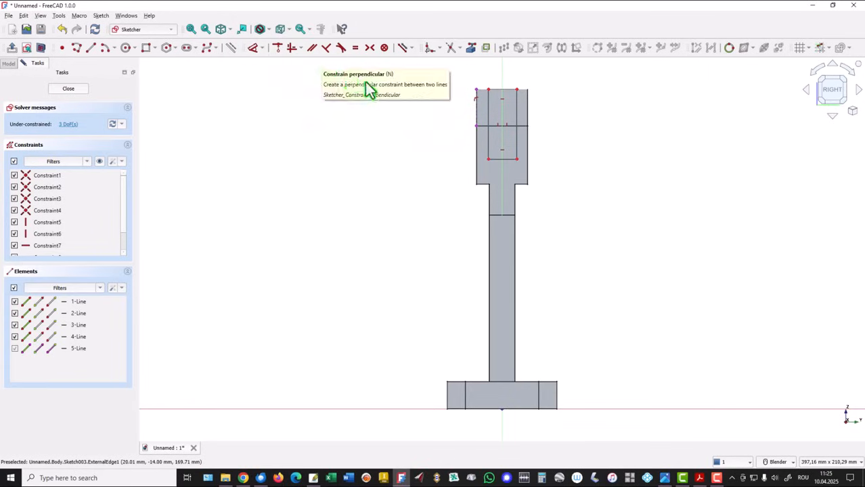
pyautogui.moveTo(377, 111)
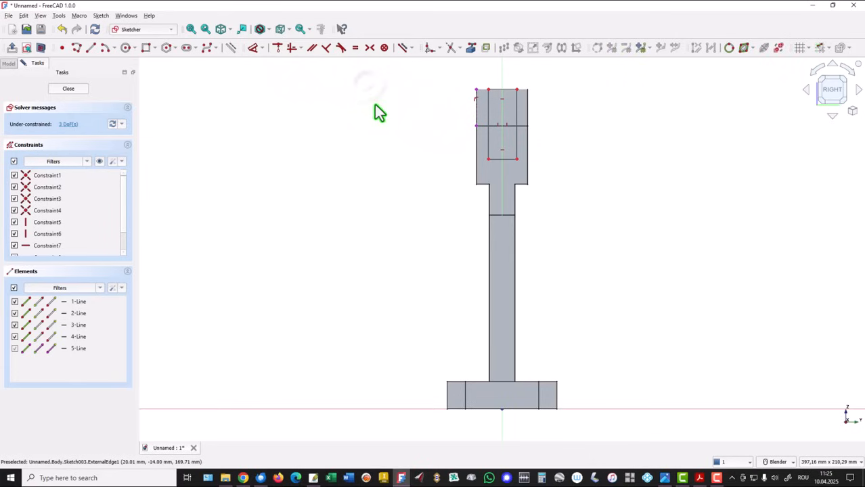
pyautogui.moveTo(480, 163)
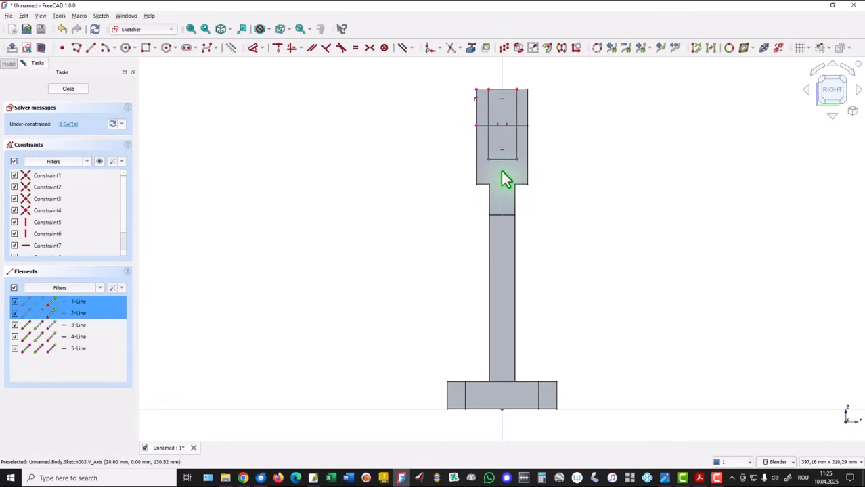
pyautogui.moveTo(374, 48)
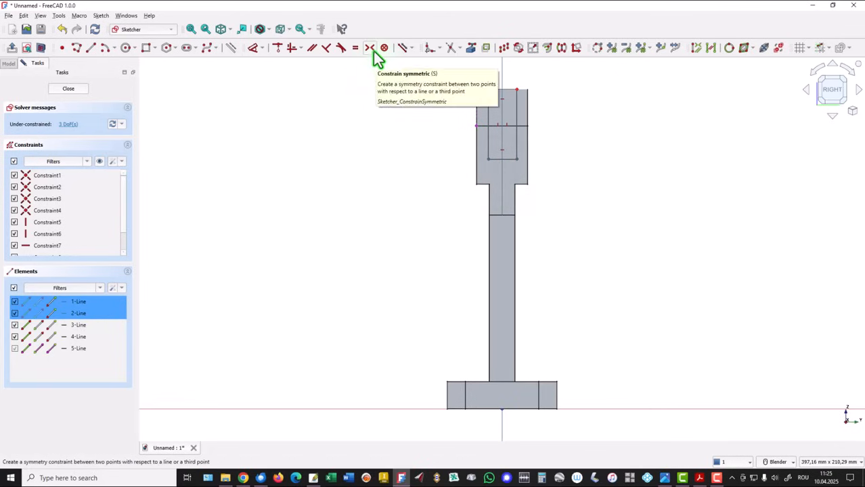
# - Make the slot sides symmetric about the centre line and dimension it 25 mm deep, 18 mm wide
pyautogui.click(369, 46)
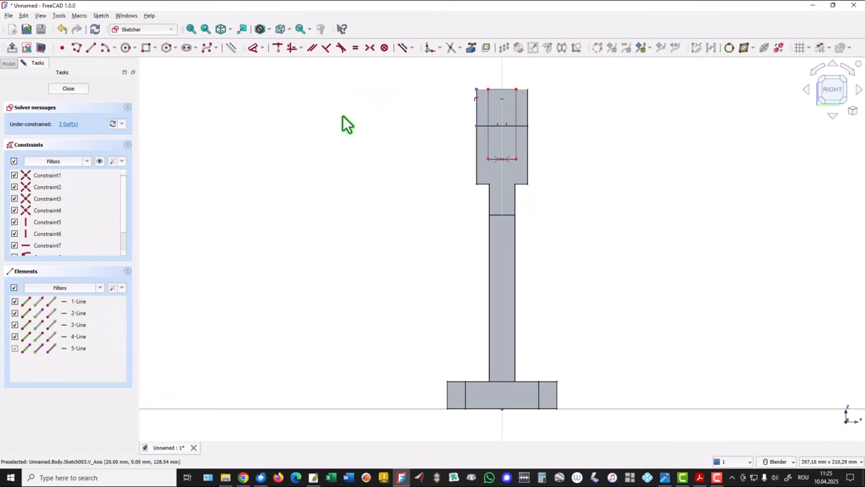
pyautogui.moveTo(253, 47)
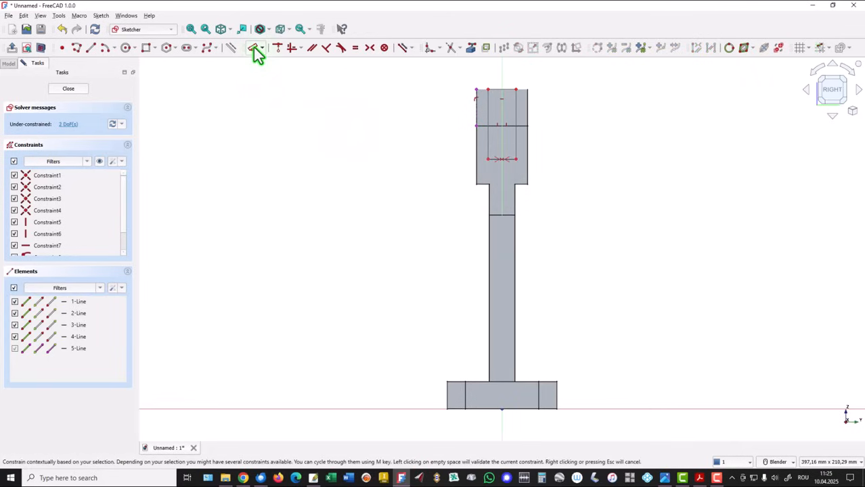
pyautogui.moveTo(251, 47)
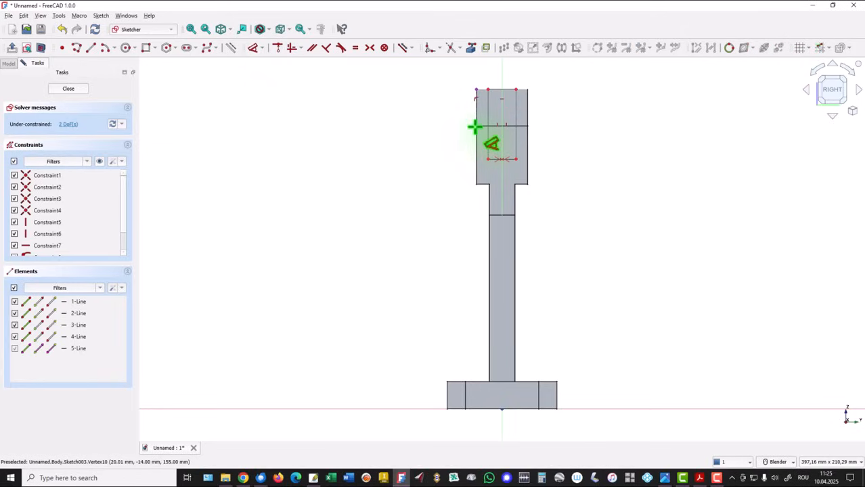
pyautogui.moveTo(490, 142); pyautogui.dragTo(494, 165)
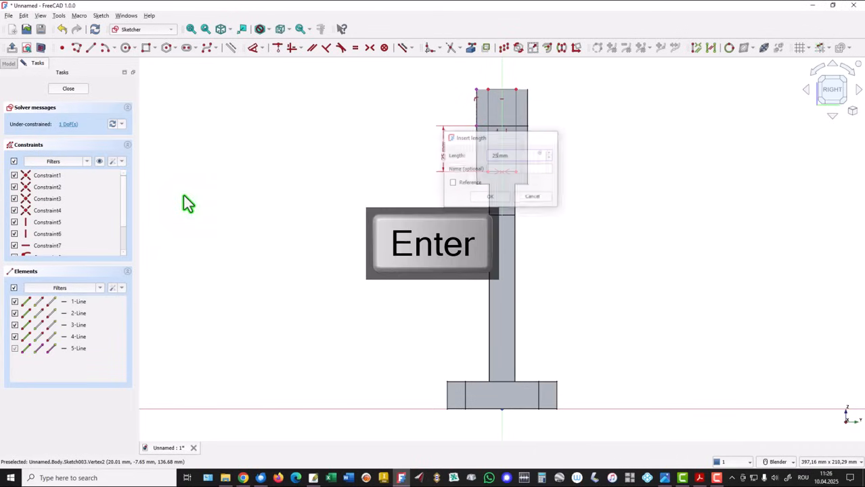
pyautogui.press('Return')
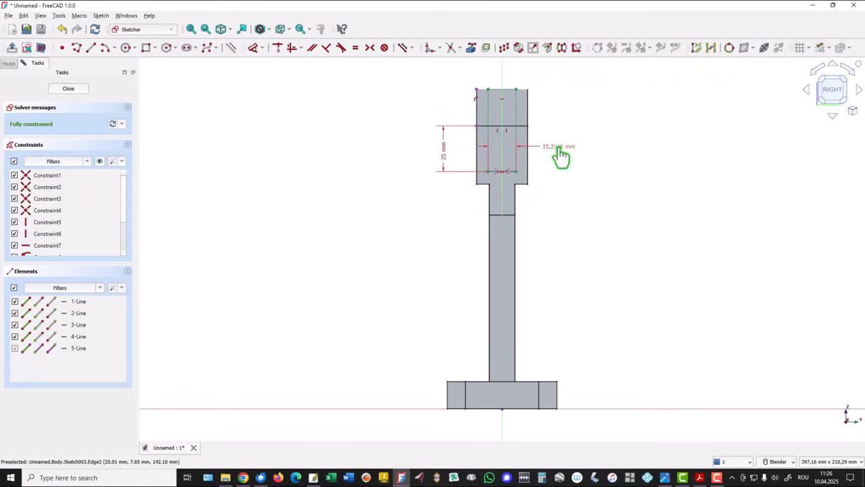
pyautogui.doubleClick(555, 146)
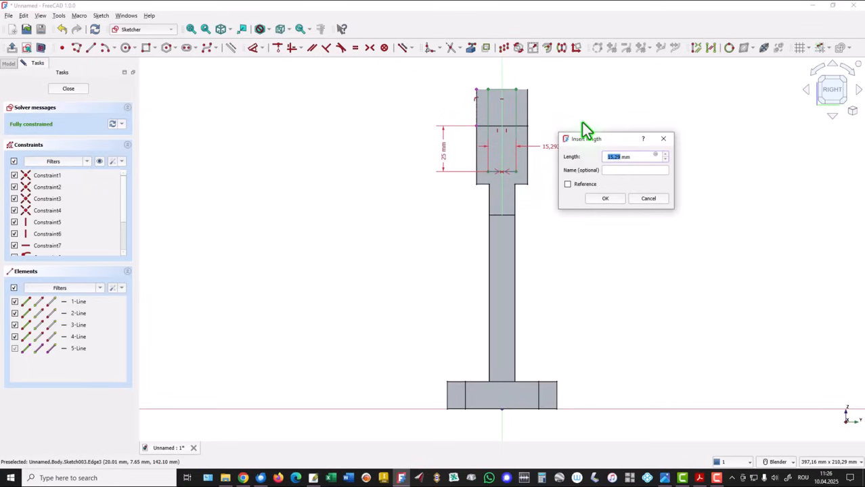
pyautogui.write('18')
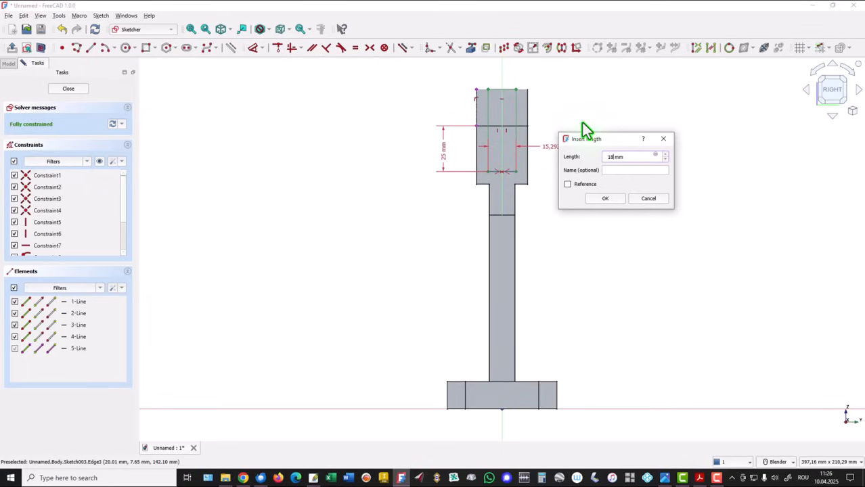
pyautogui.click(604, 197)
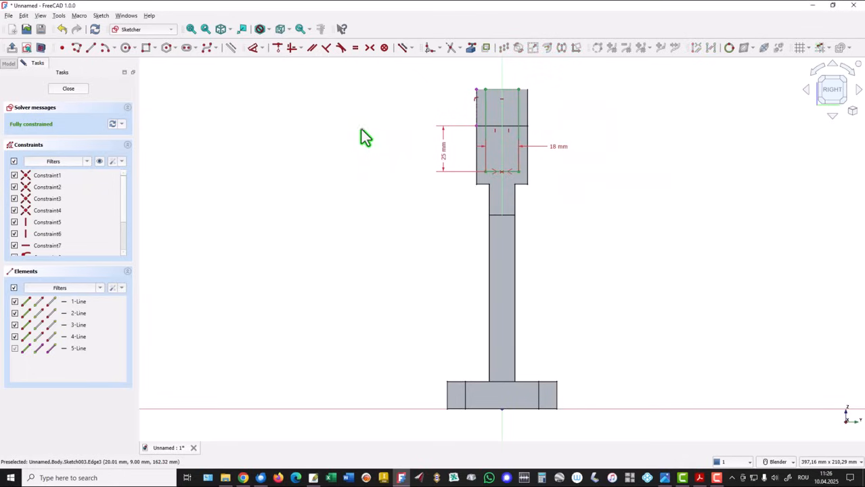
pyautogui.moveTo(102, 98)
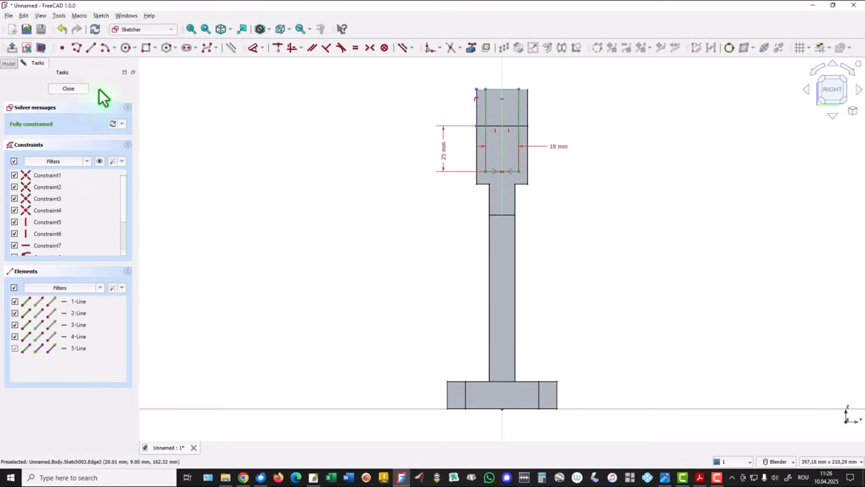
# - Close the slot sketch and pocket it into the head of the stand
pyautogui.click(68, 88)
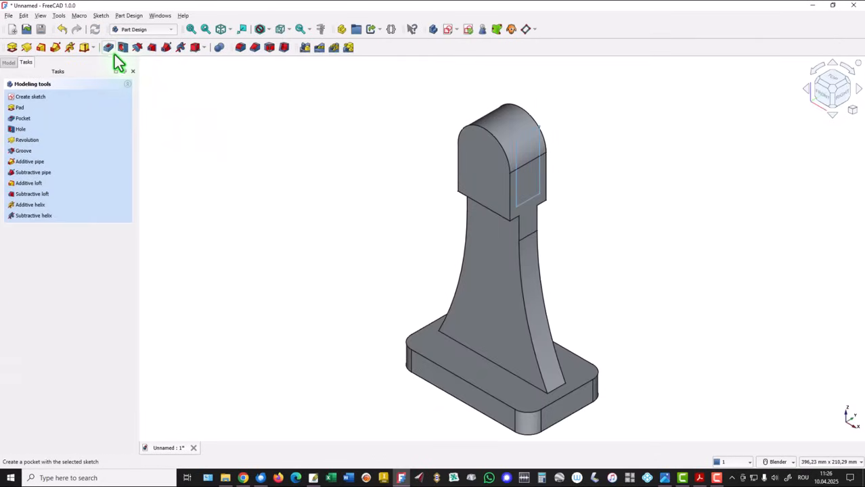
pyautogui.click(21, 118)
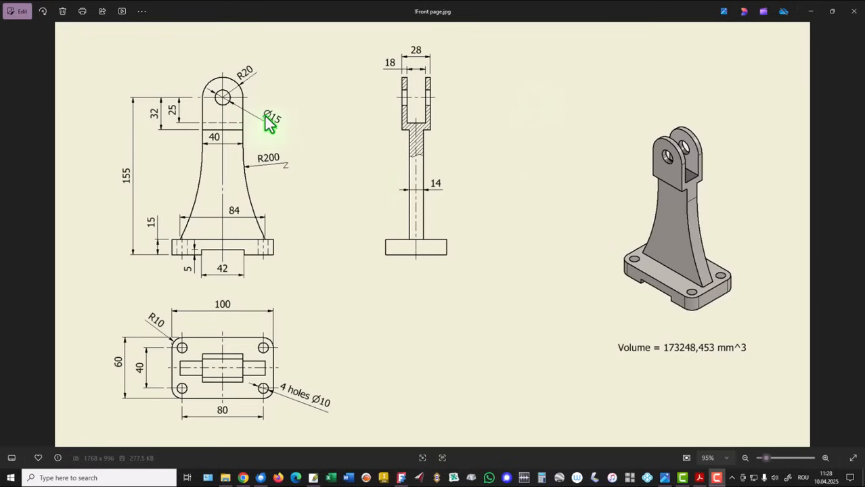
pyautogui.moveTo(203, 322)
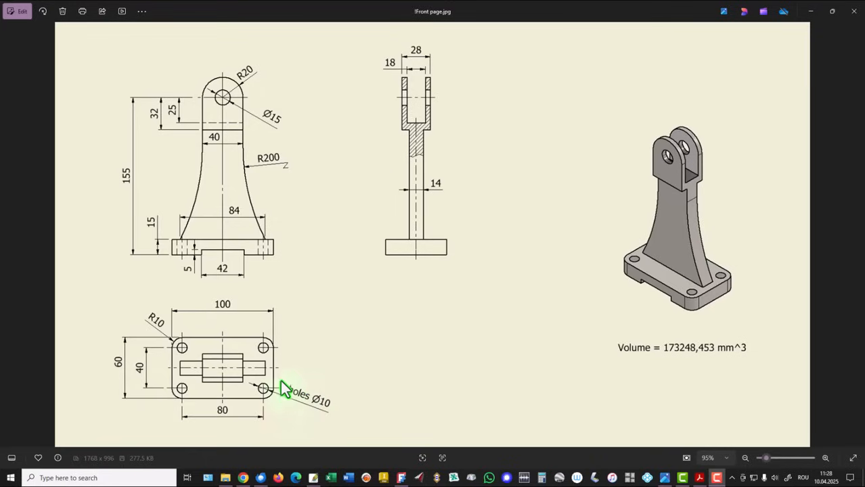
pyautogui.moveTo(376, 280)
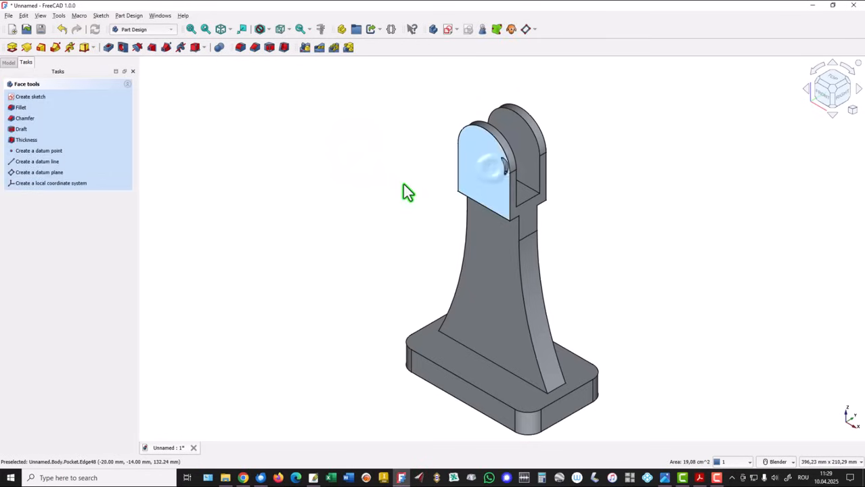
# - Sketch a circle on the head face at the rounded top's arc centre and close it
pyautogui.click(35, 98)
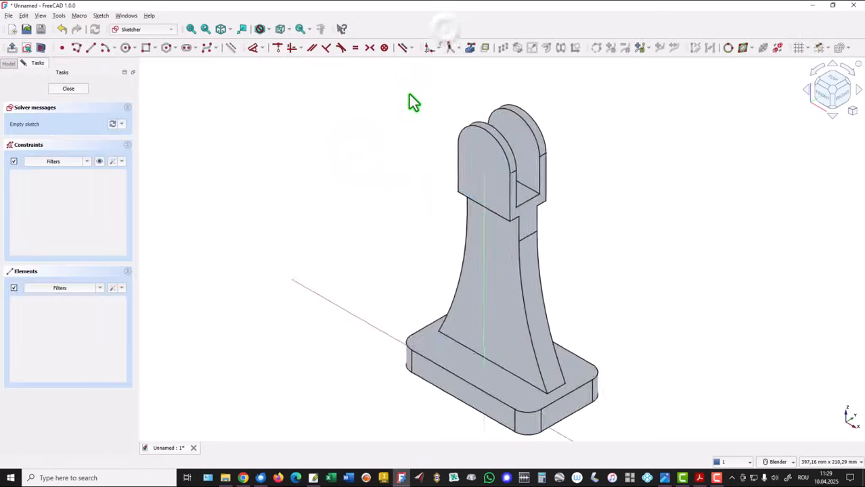
pyautogui.click(828, 94)
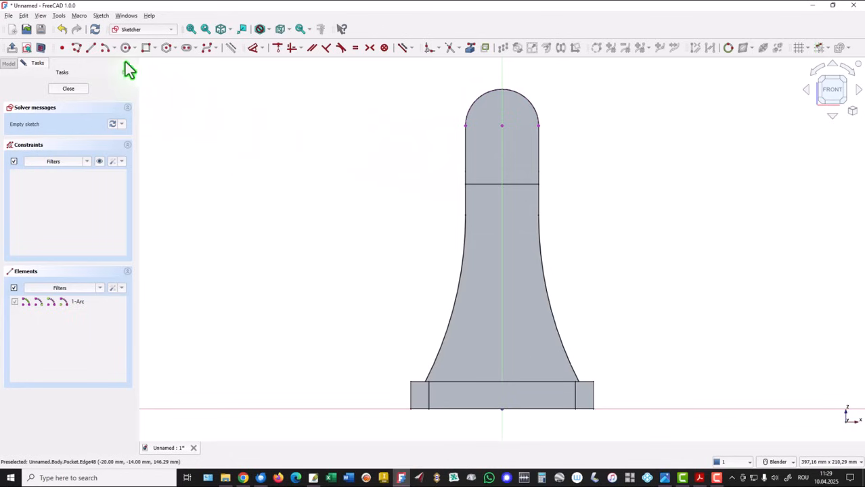
pyautogui.click(124, 47)
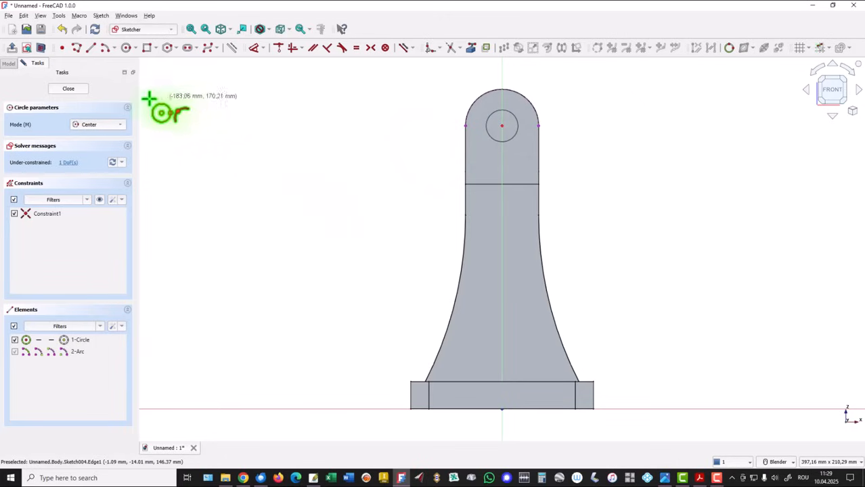
pyautogui.click(67, 89)
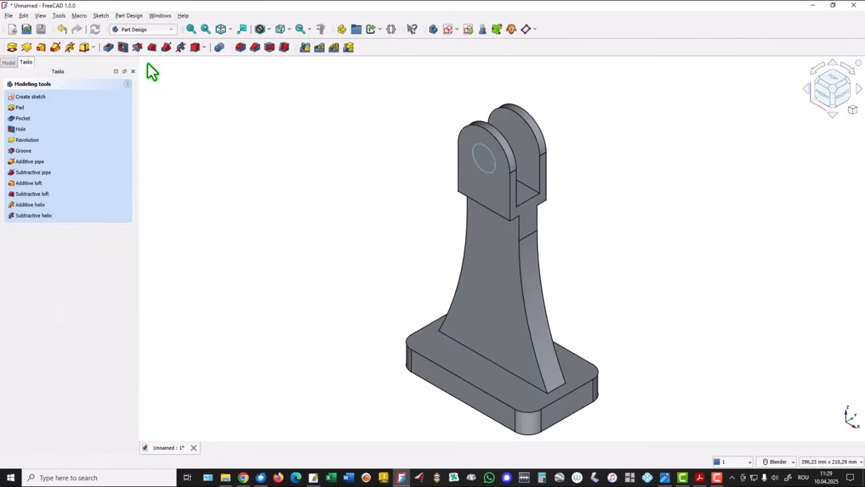
# - Make a Hole feature from the circle sketch with 15 mm diameter through the head
pyautogui.click(21, 129)
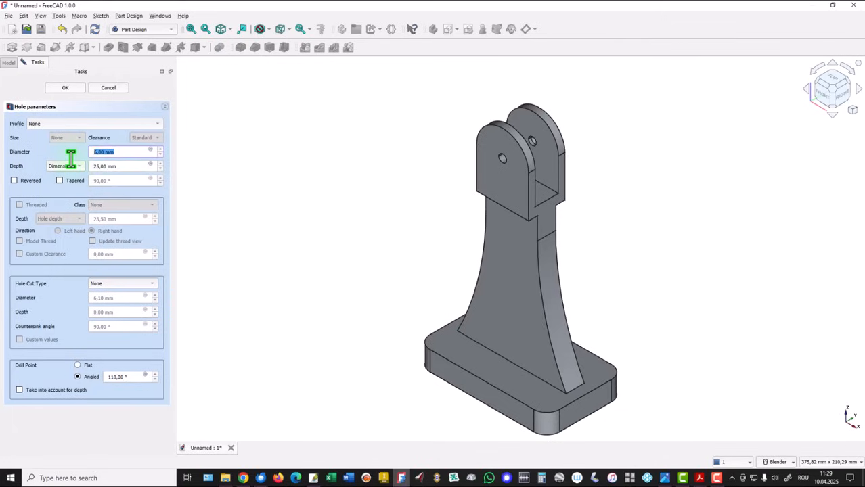
pyautogui.write('15')
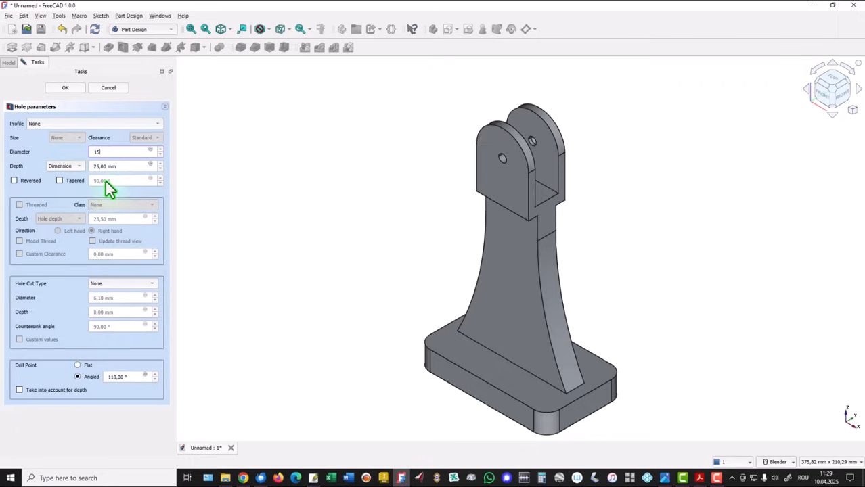
pyautogui.moveTo(82, 173)
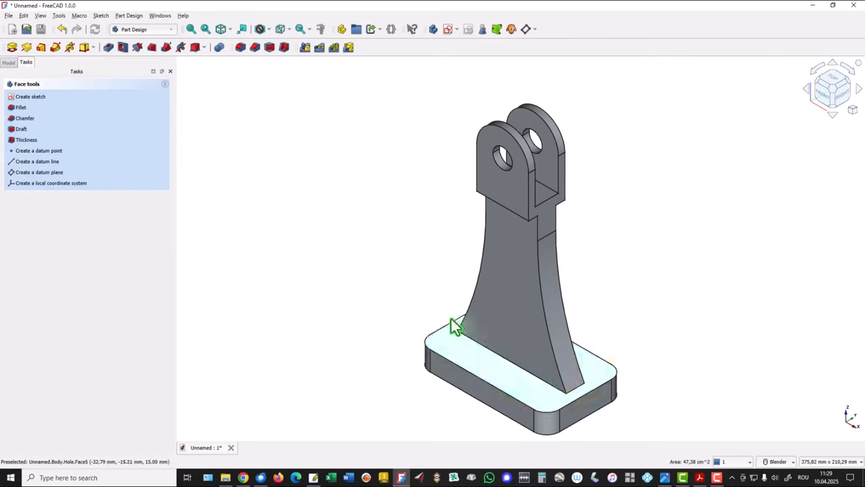
# - Sketch hole circles on the base plate's top face at each rounded corner's arc centre
pyautogui.click(27, 96)
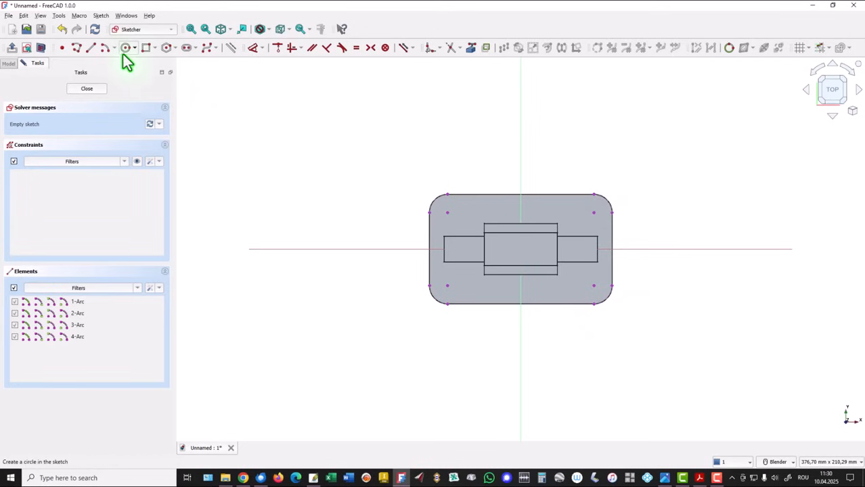
pyautogui.click(127, 47)
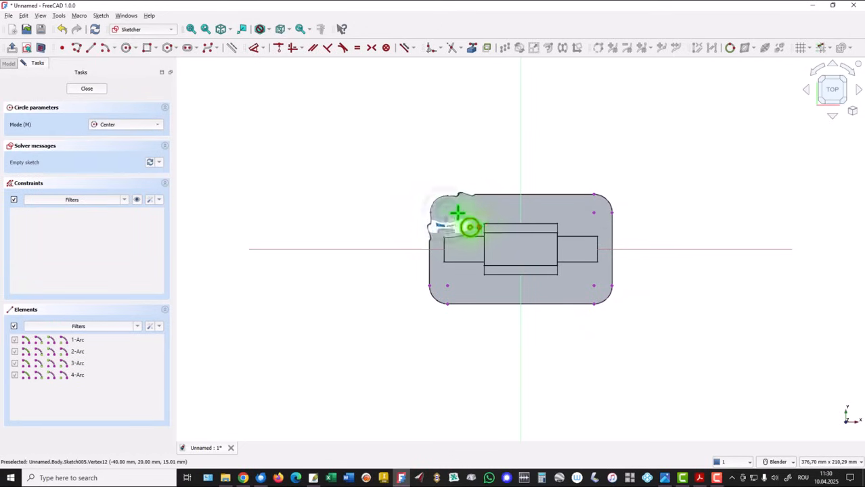
pyautogui.click(465, 224)
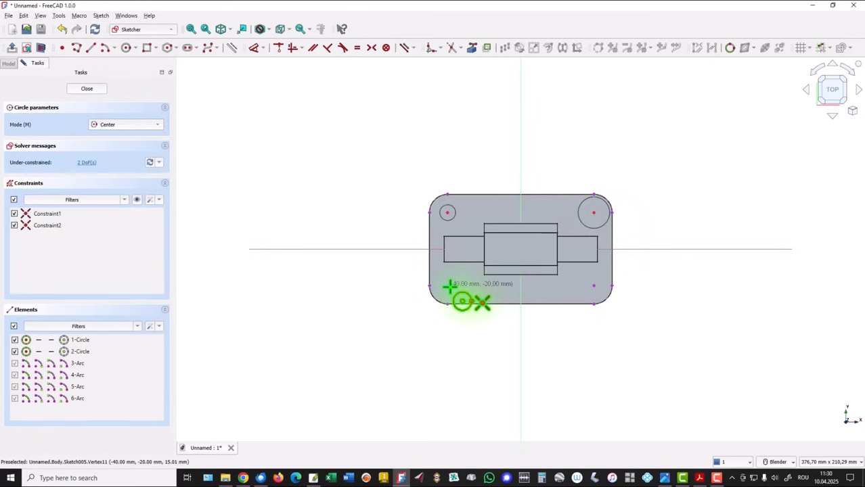
pyautogui.click(455, 305)
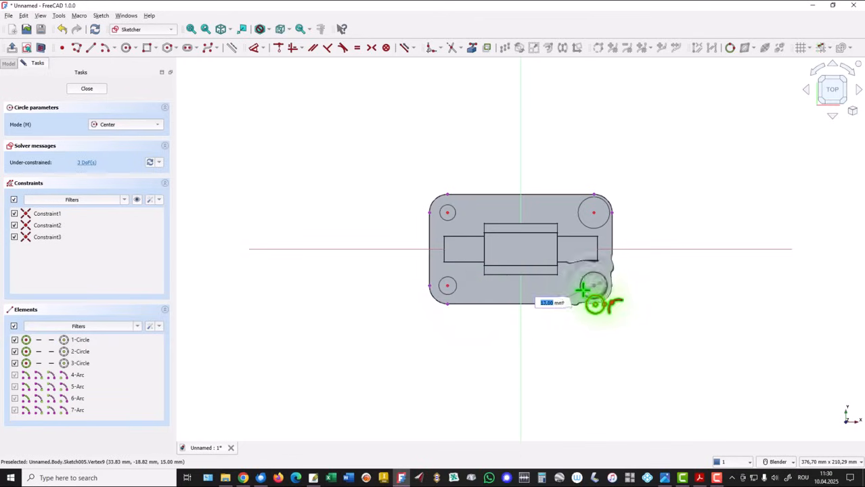
pyautogui.click(592, 285)
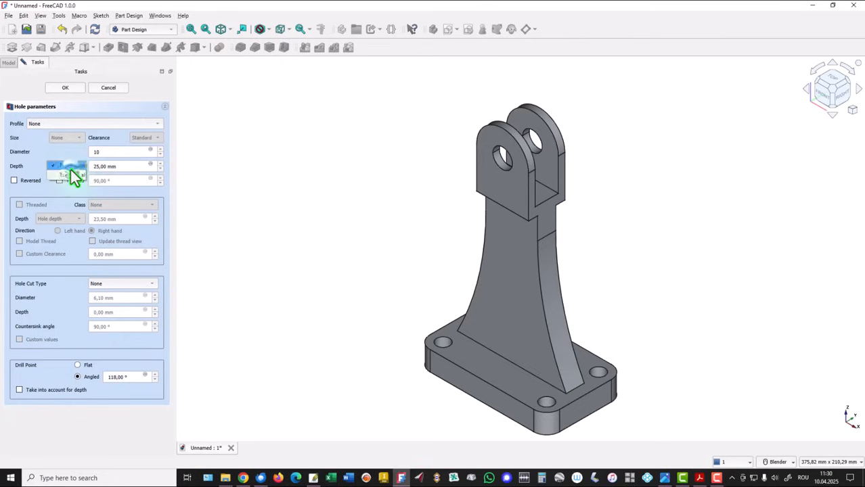
# - Set the four 10 mm base holes' depth to Through all
pyautogui.click(64, 165)
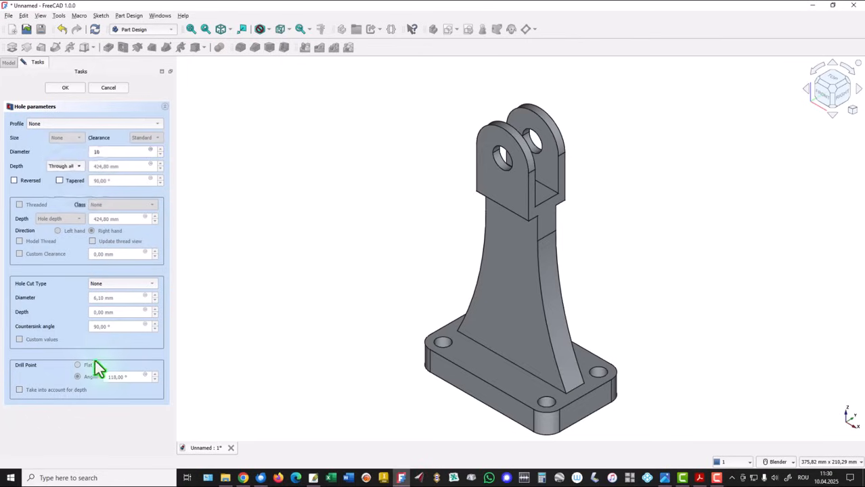